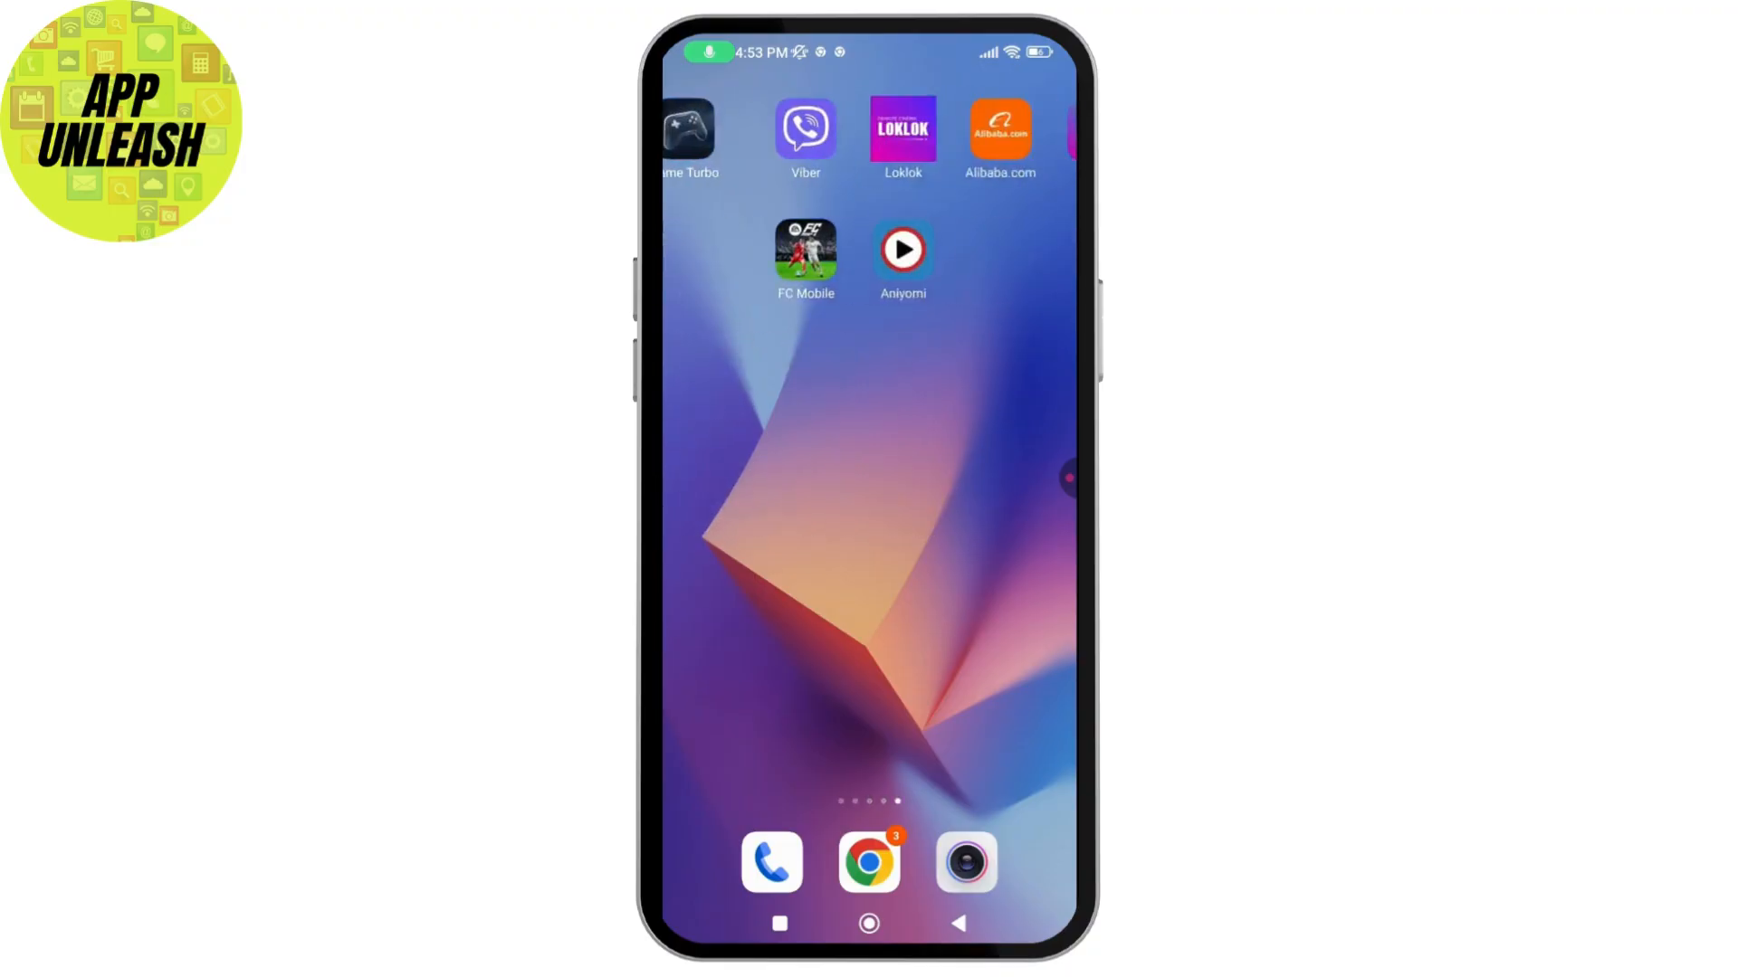
Launch Aniyomi, accept the default theme, and choose Android > media as the storage folder.
{"action": "left_click", "coordinate": [902, 247]}
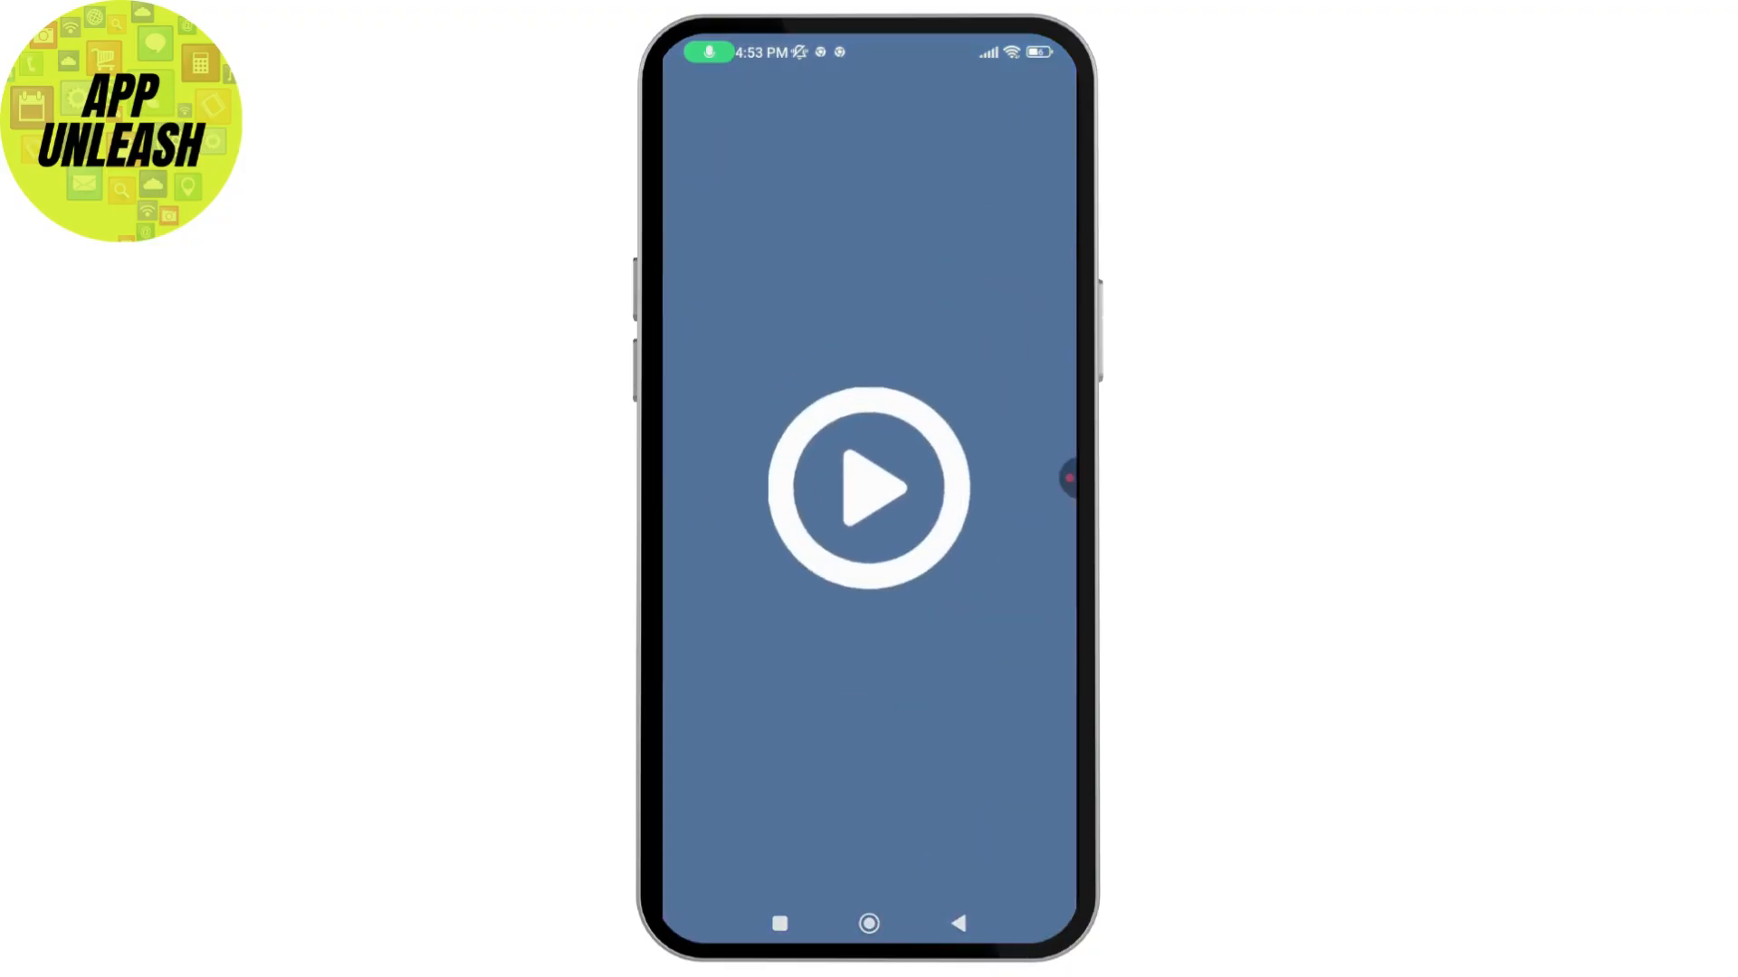
{"action": "left_click", "coordinate": [868, 488]}
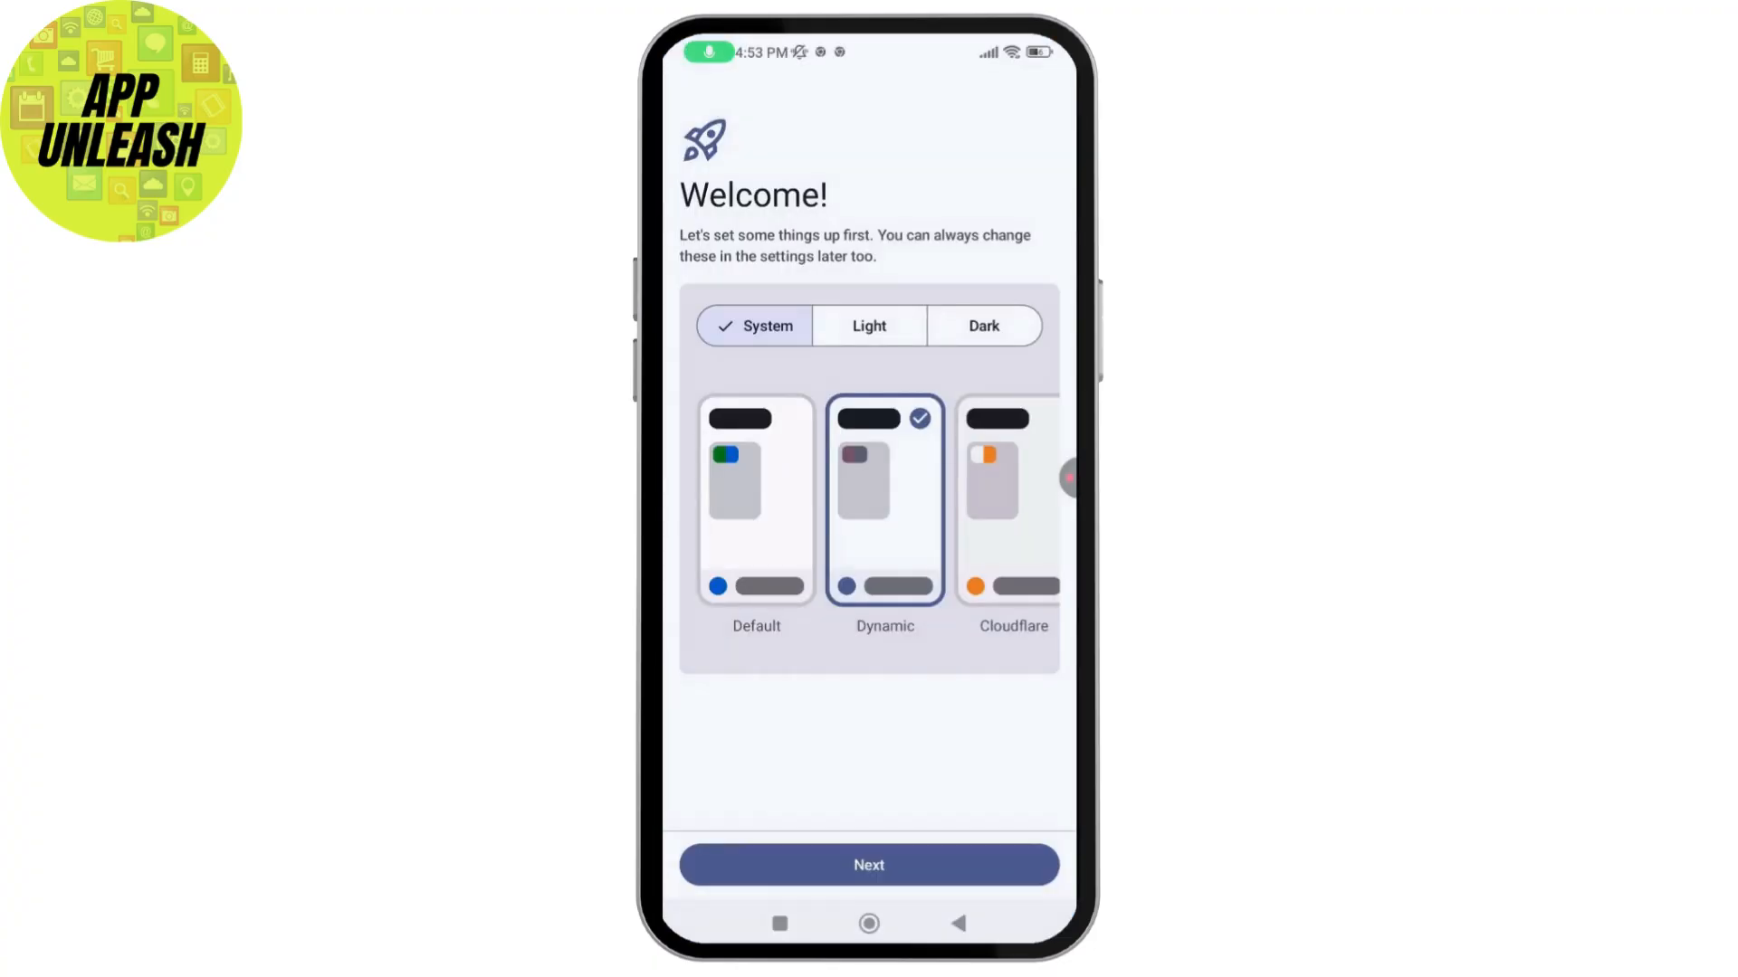
{"action": "left_click", "coordinate": [869, 865]}
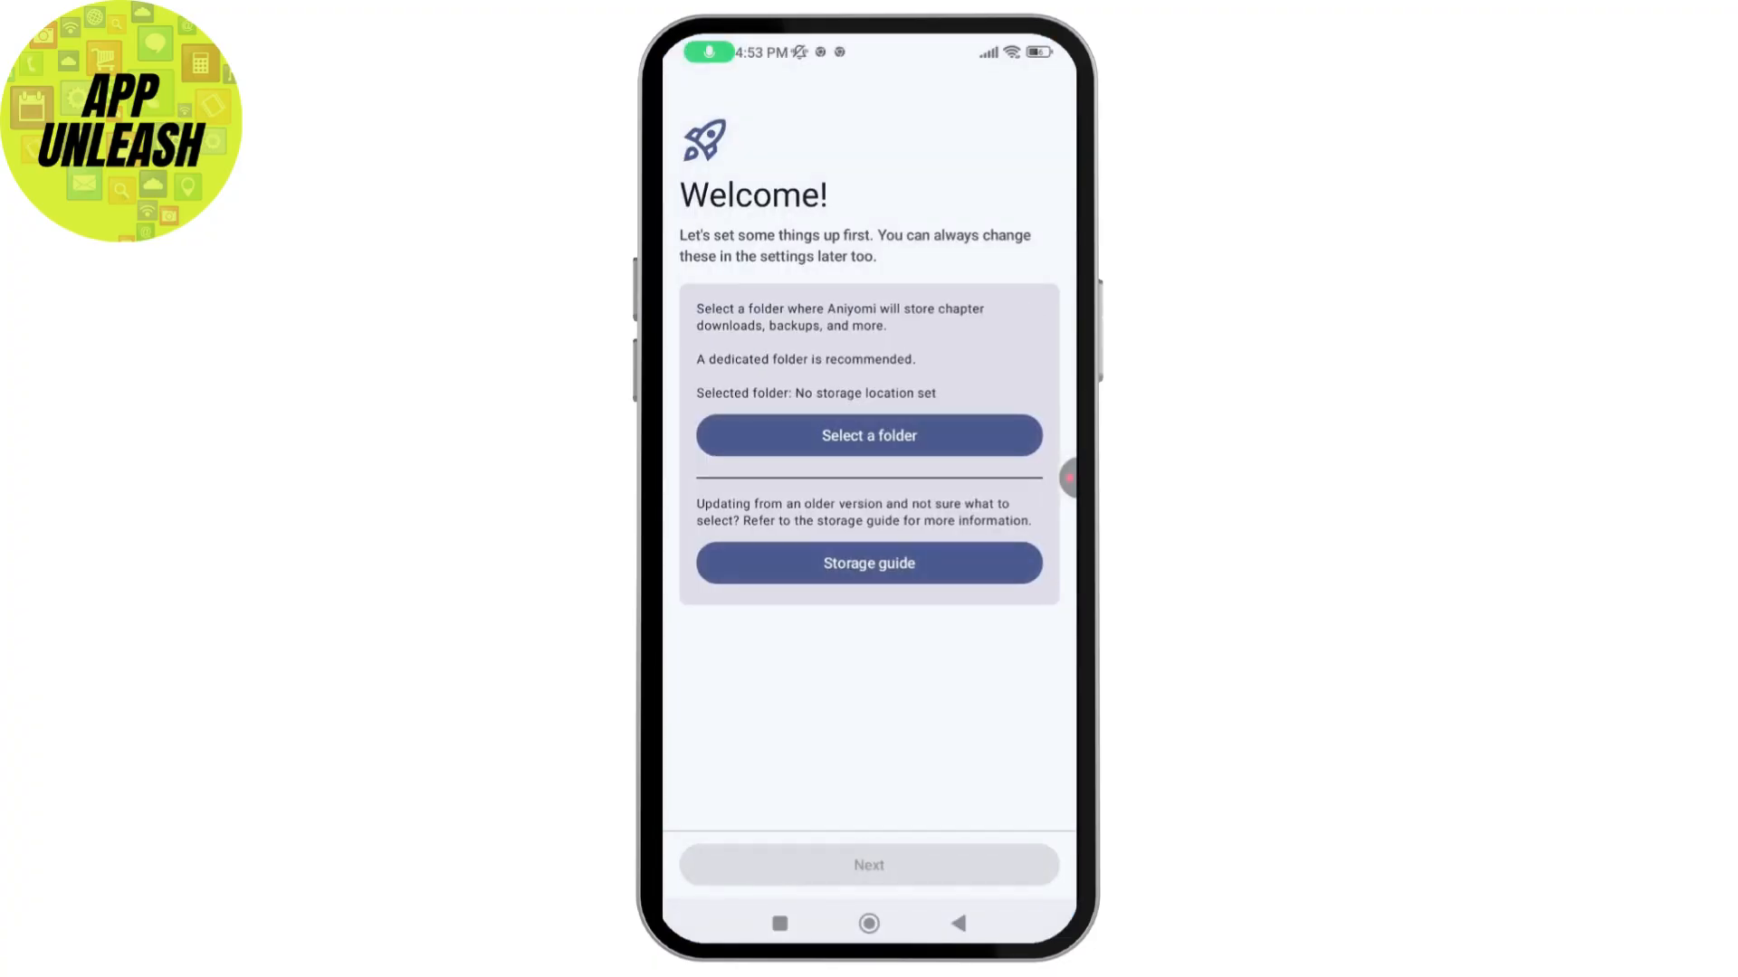
{"action": "left_click", "coordinate": [868, 434]}
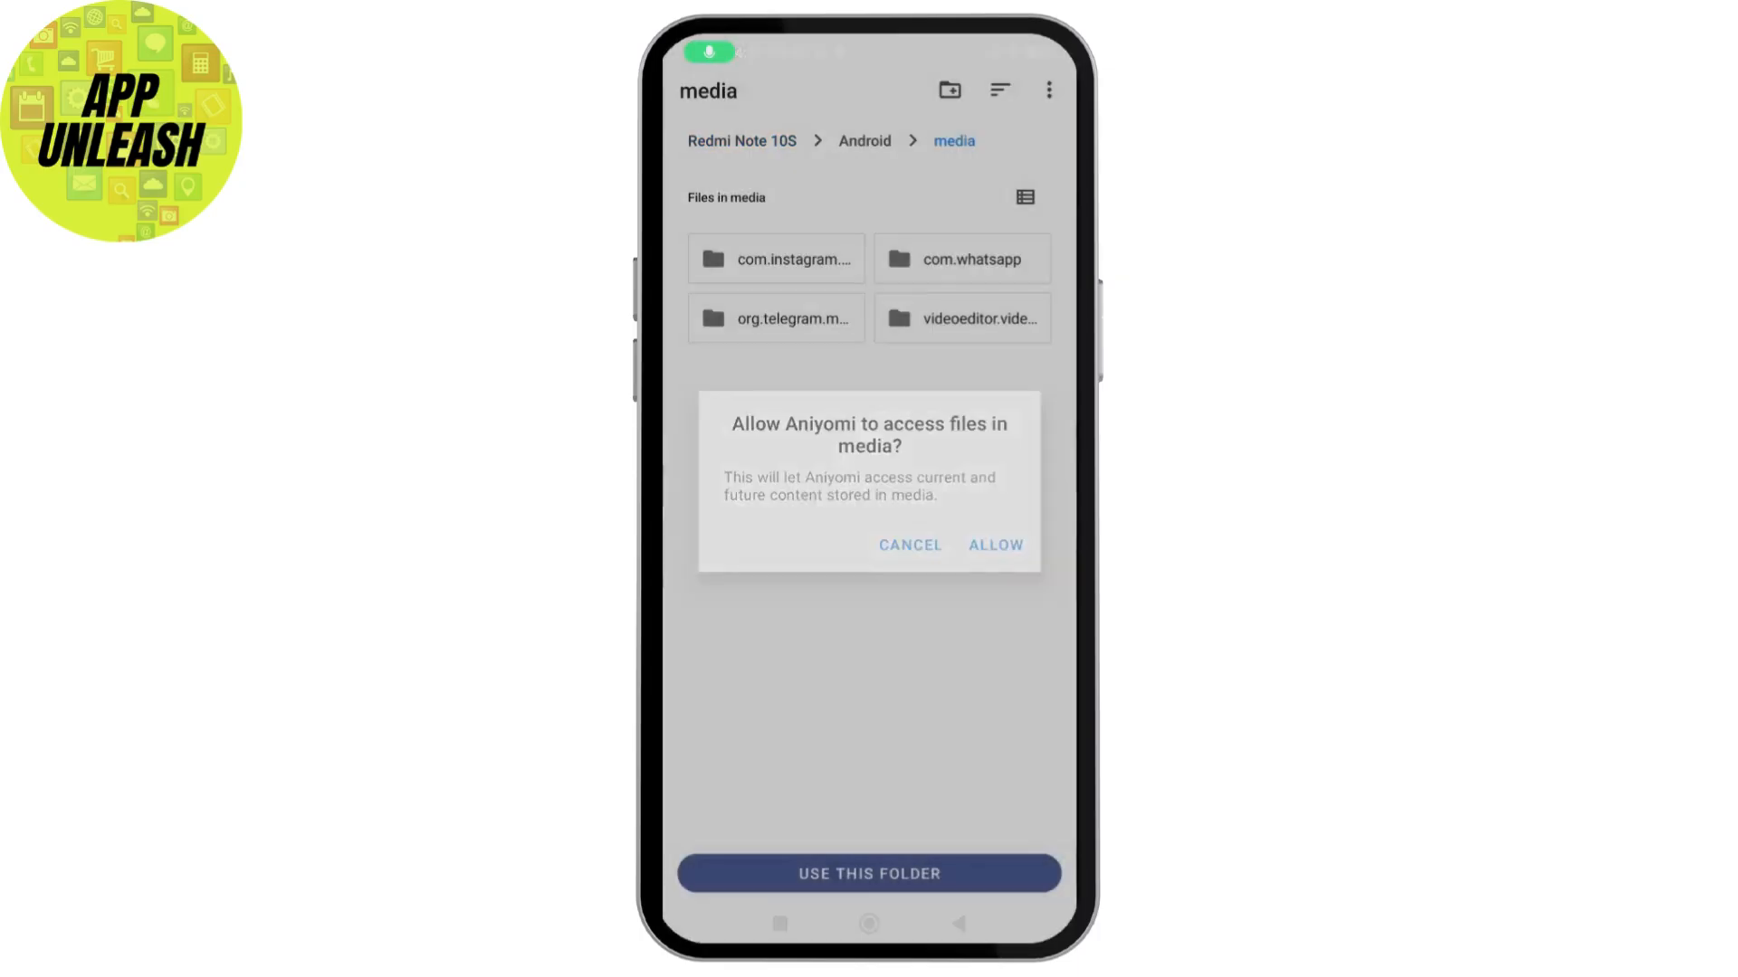
Allow media folder access, install-apps and notification permissions, then get started.
{"action": "left_click", "coordinate": [993, 544]}
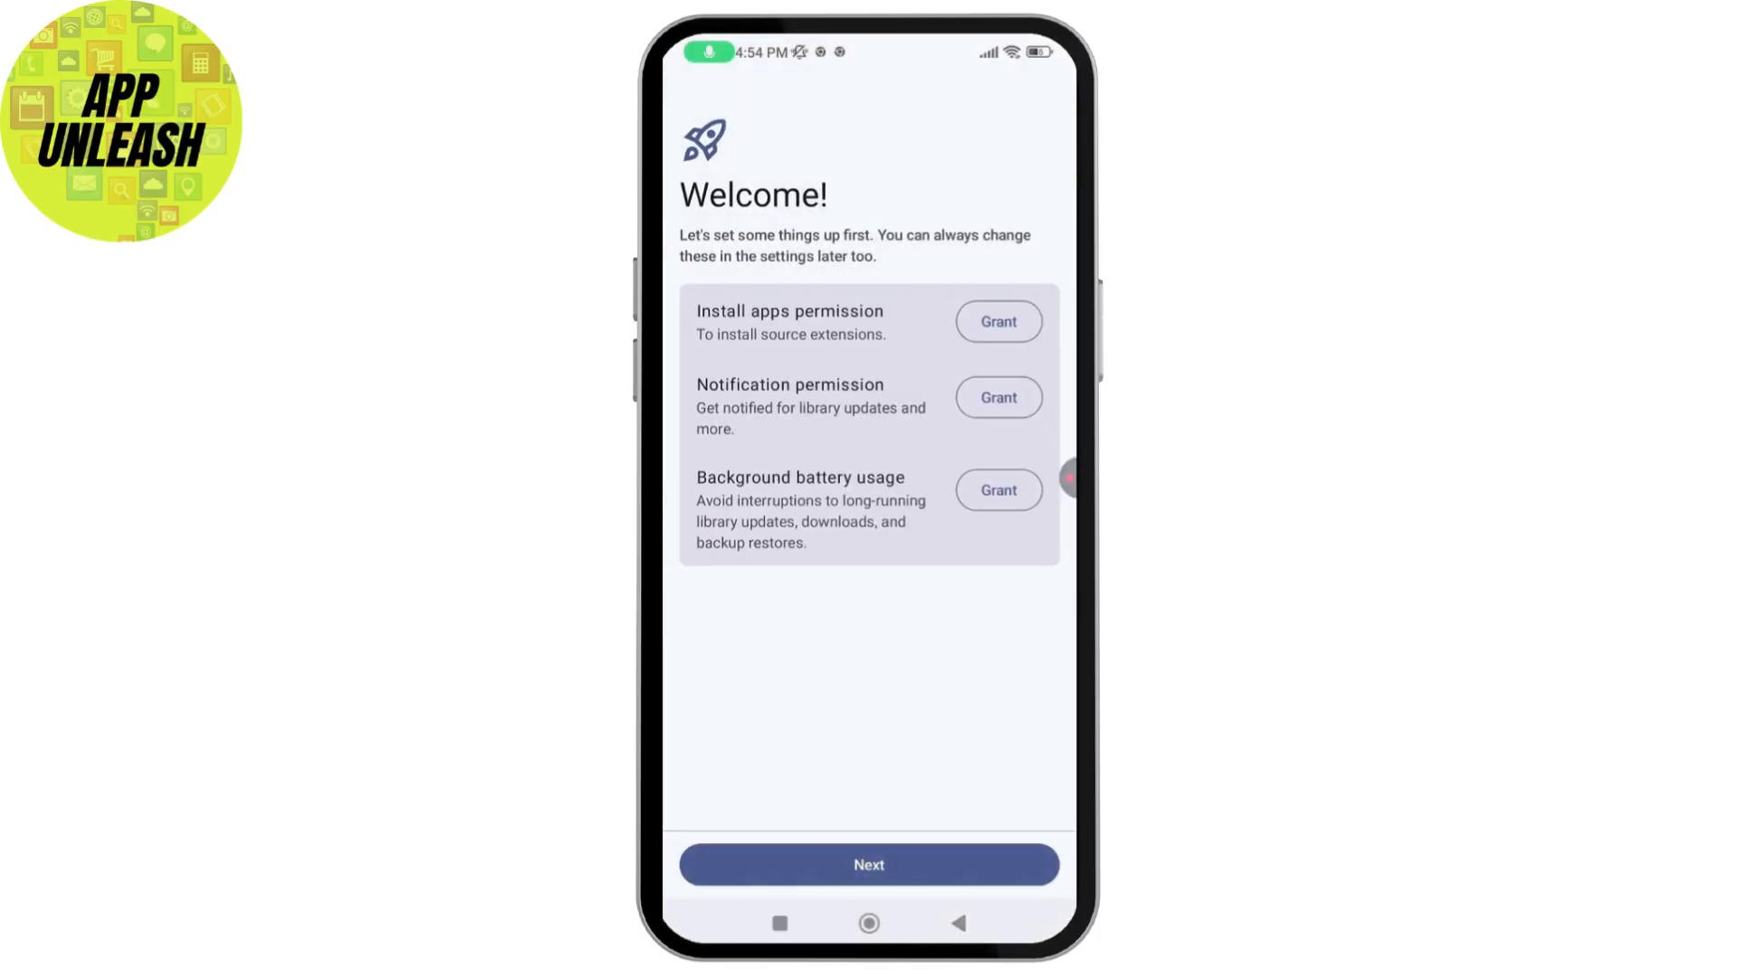
{"action": "left_click", "coordinate": [996, 321]}
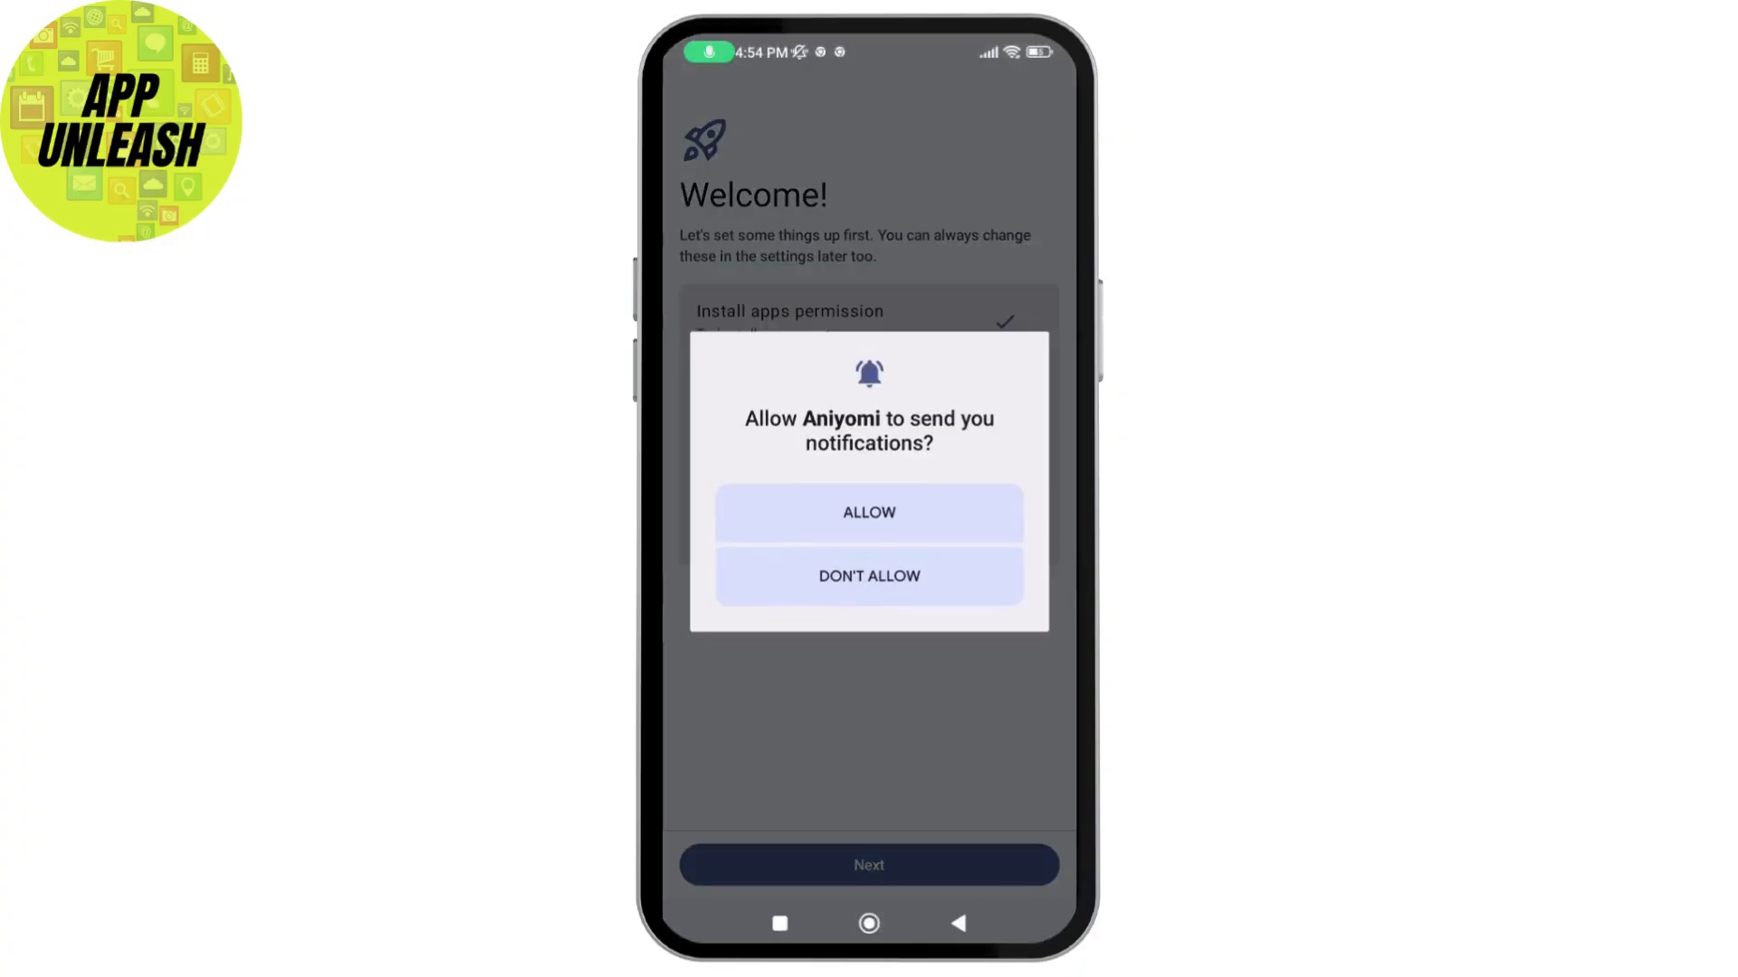
{"action": "left_click", "coordinate": [869, 512]}
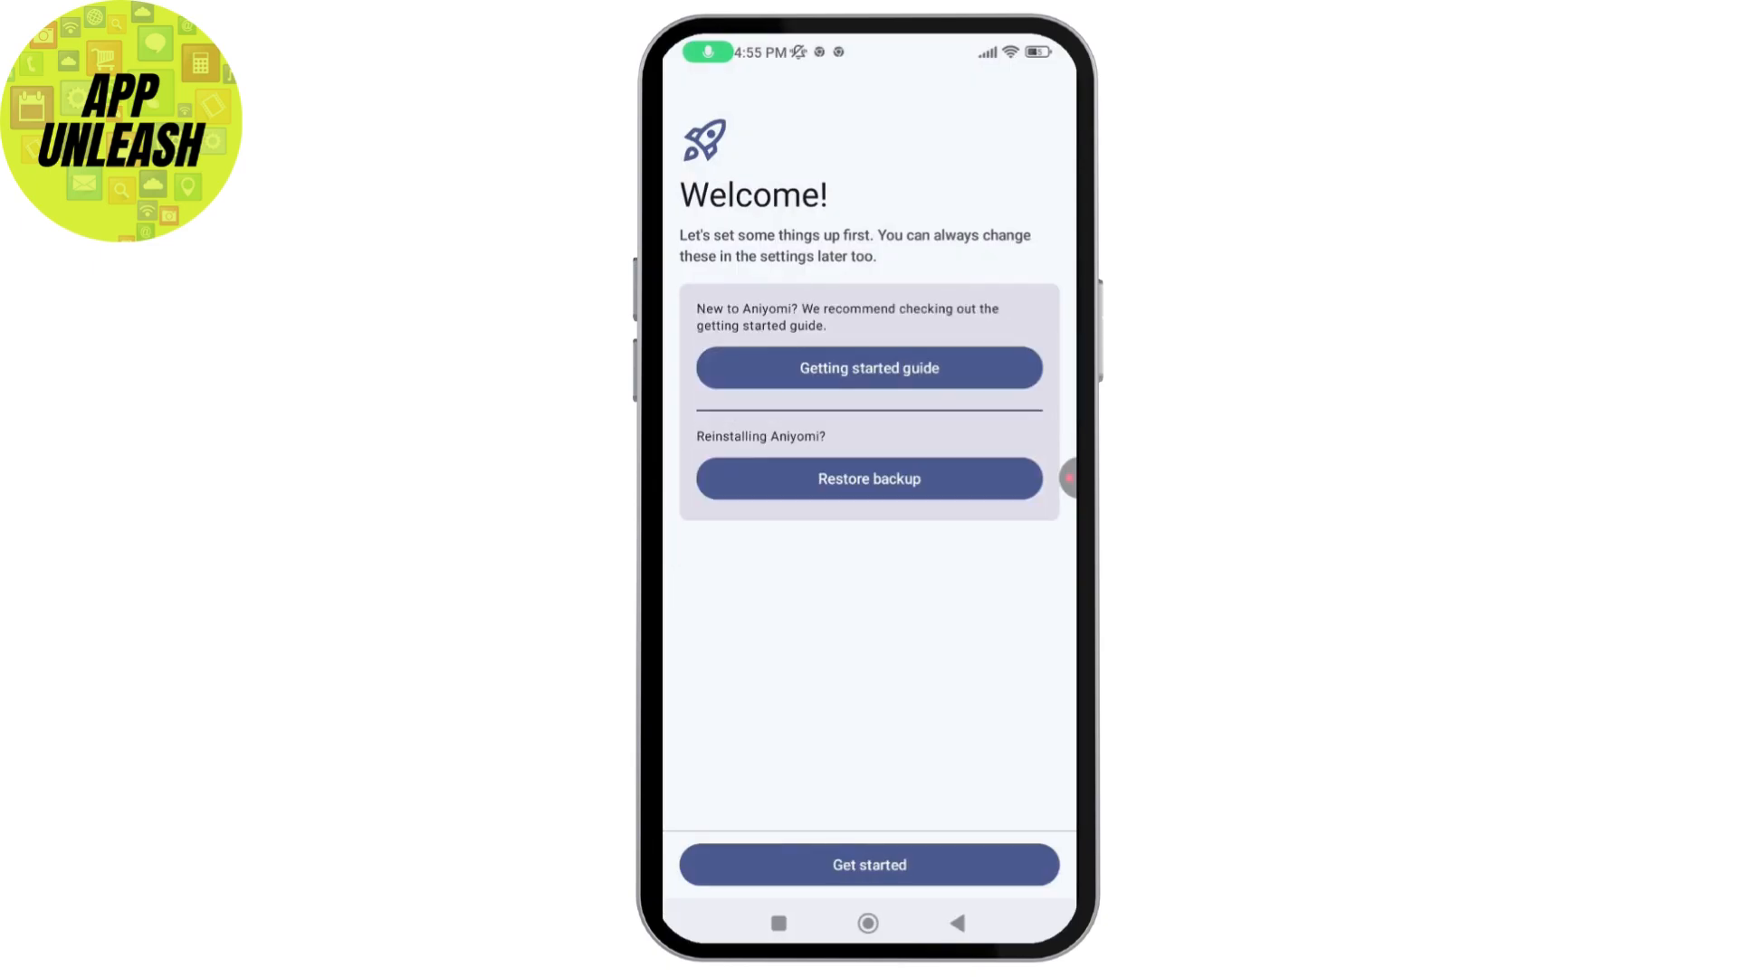
{"action": "left_click", "coordinate": [869, 864]}
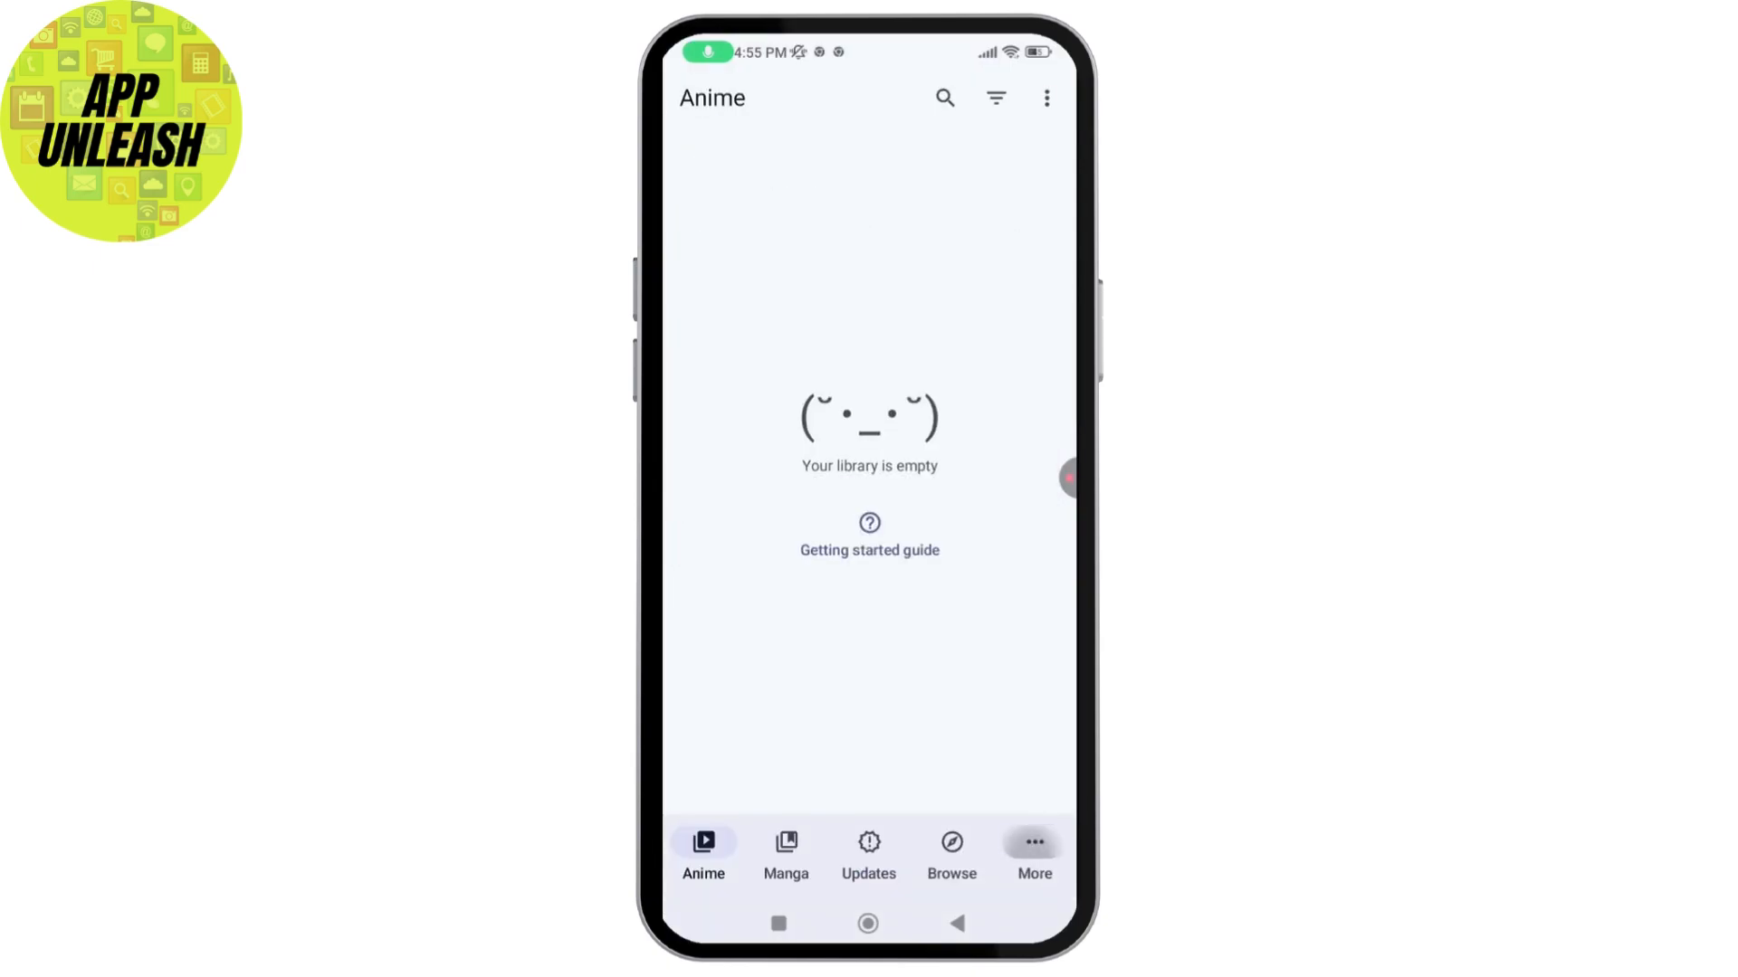
Check More > Settings > Browse, which lists no extension repos, then go home.
{"action": "left_click", "coordinate": [1032, 854]}
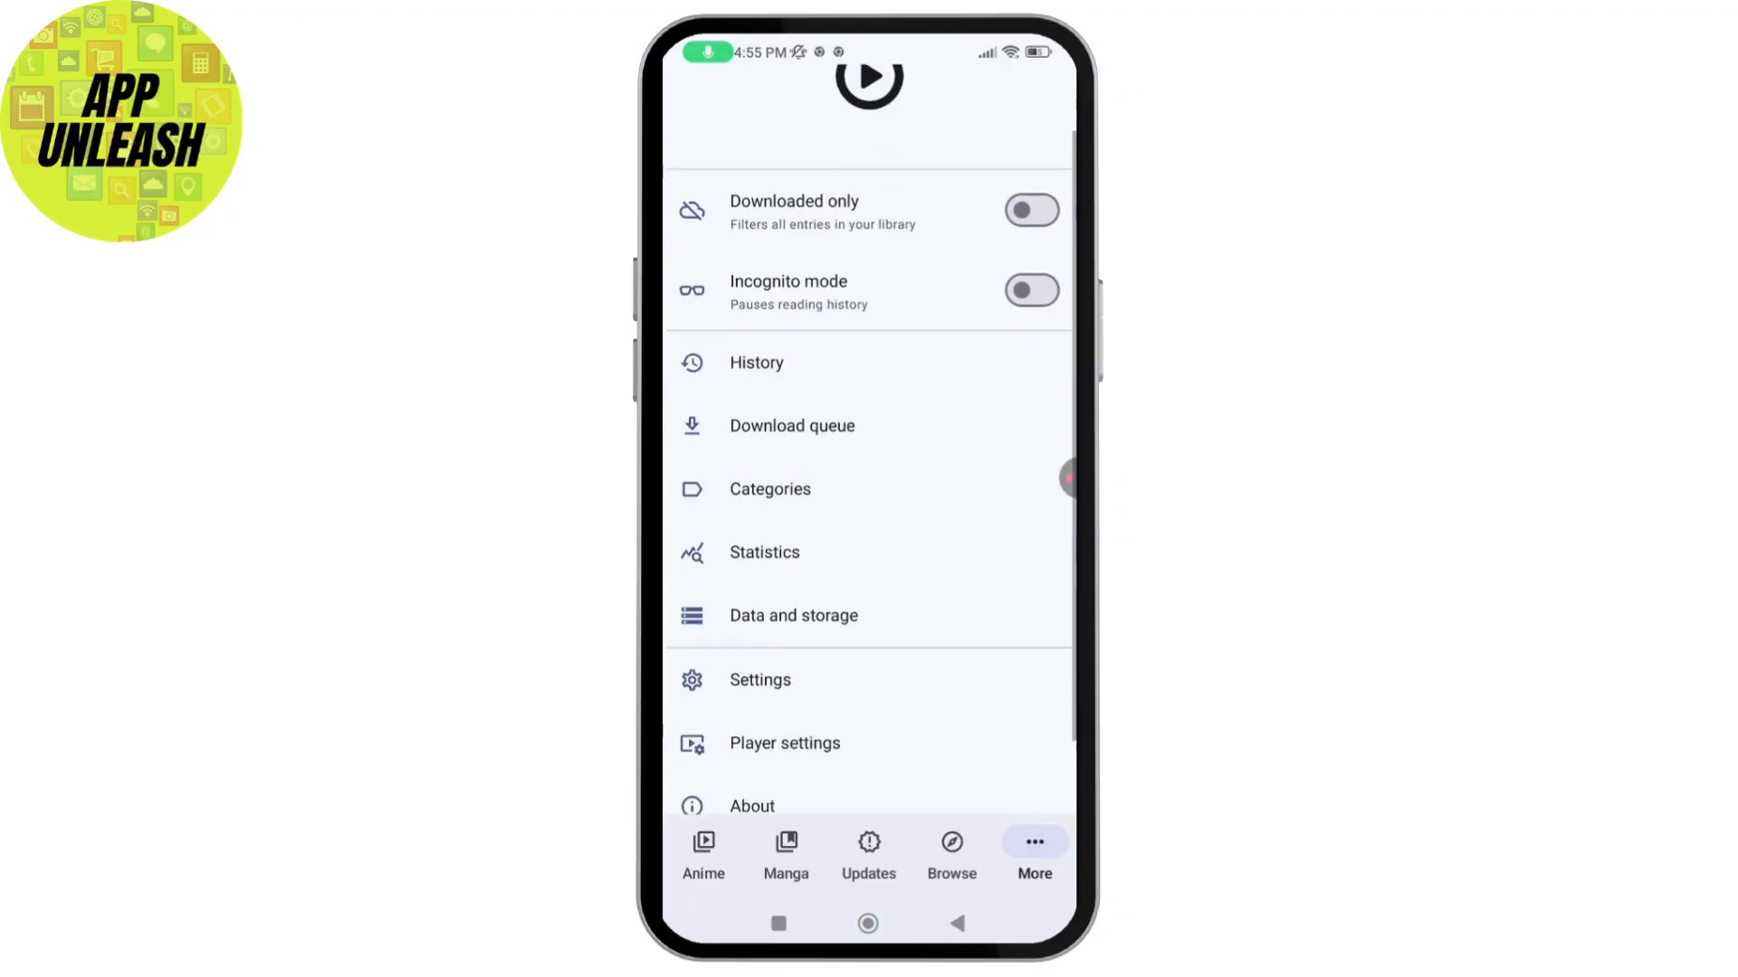
{"action": "left_click", "coordinate": [760, 680]}
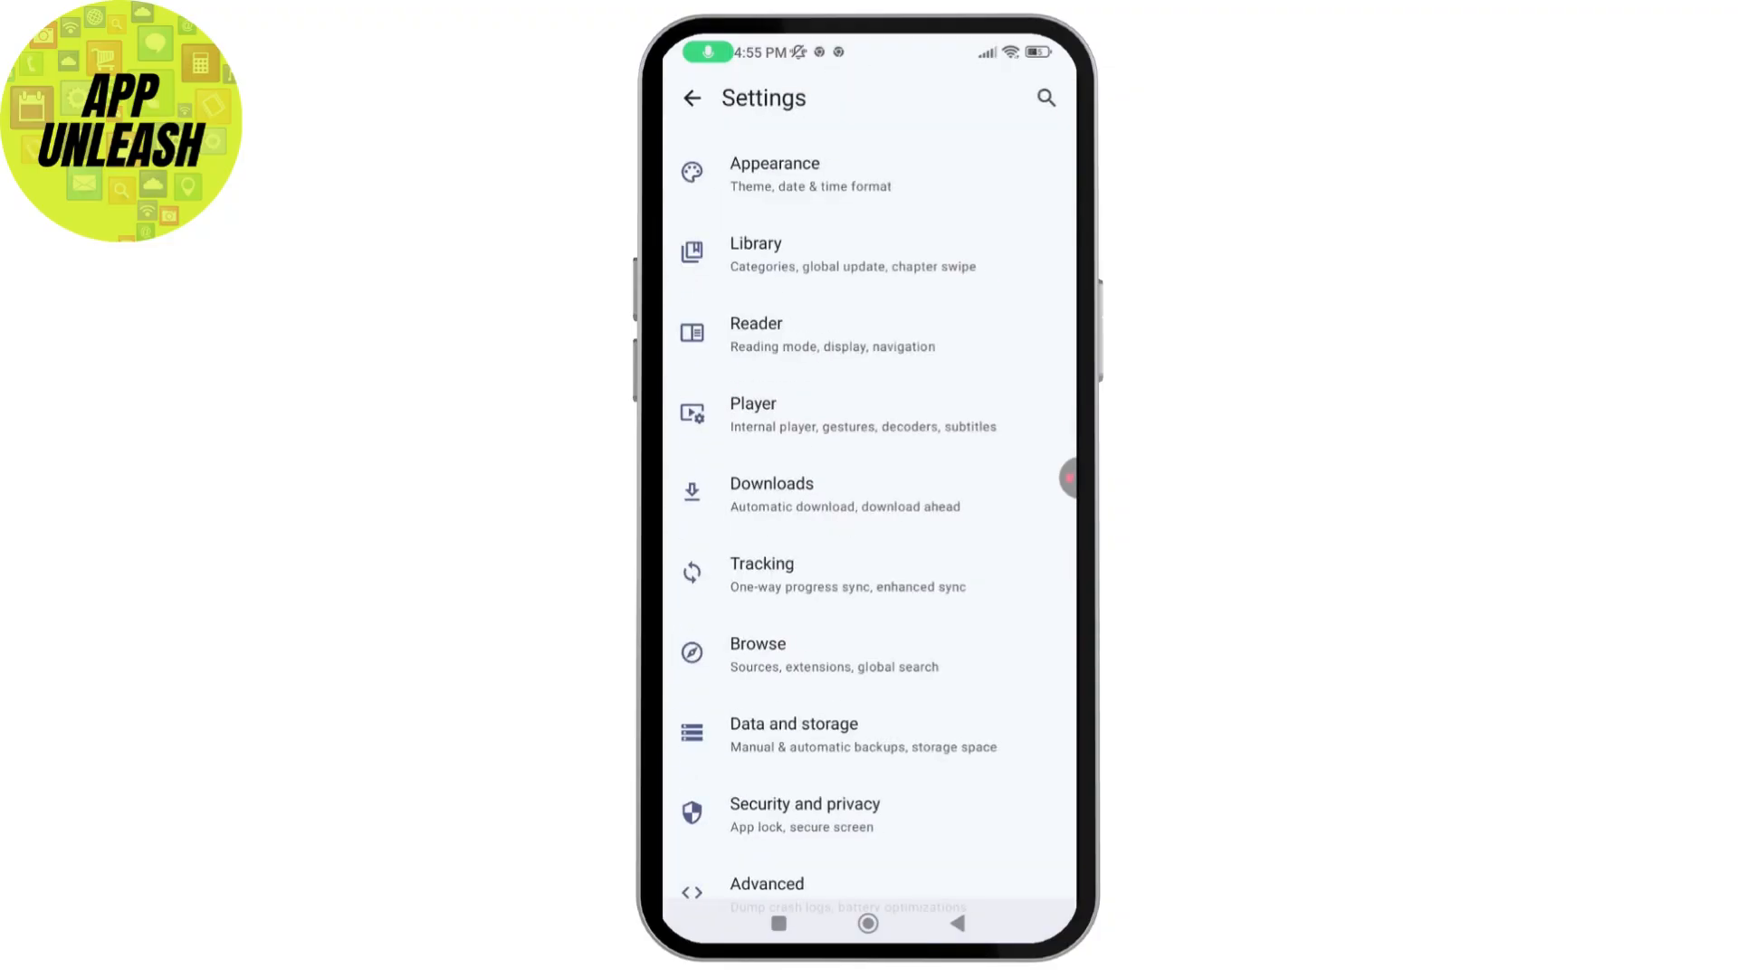
{"action": "left_click", "coordinate": [759, 654]}
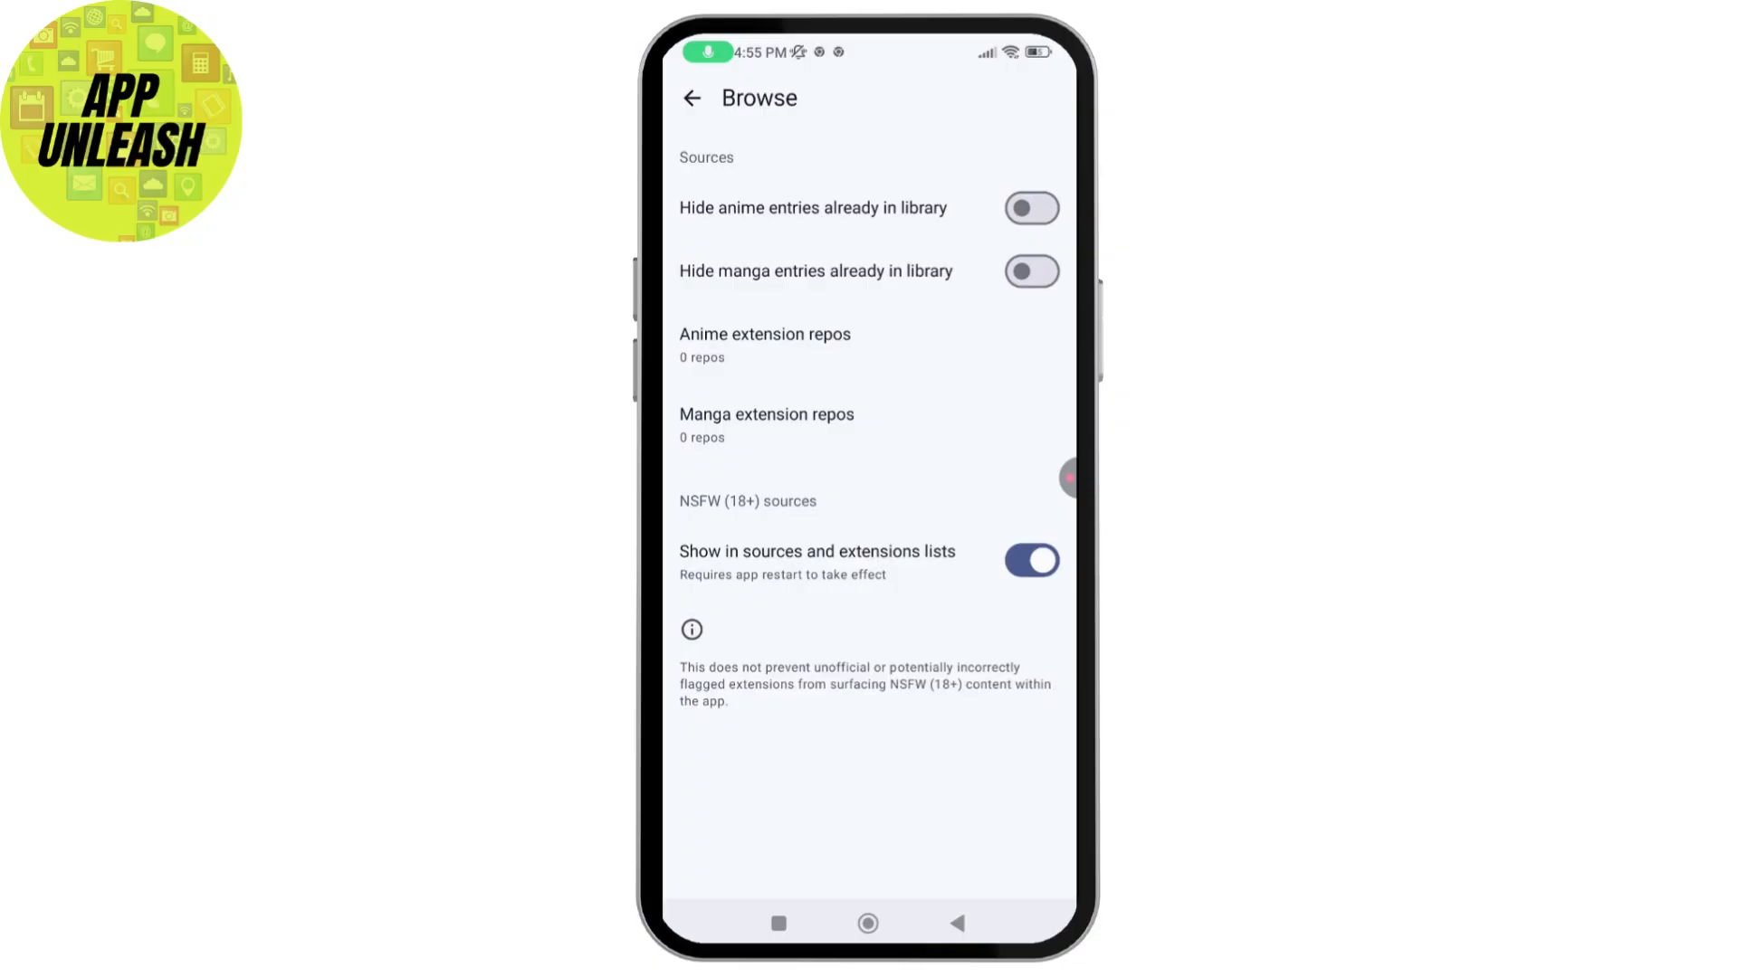
{"action": "left_click", "coordinate": [868, 922]}
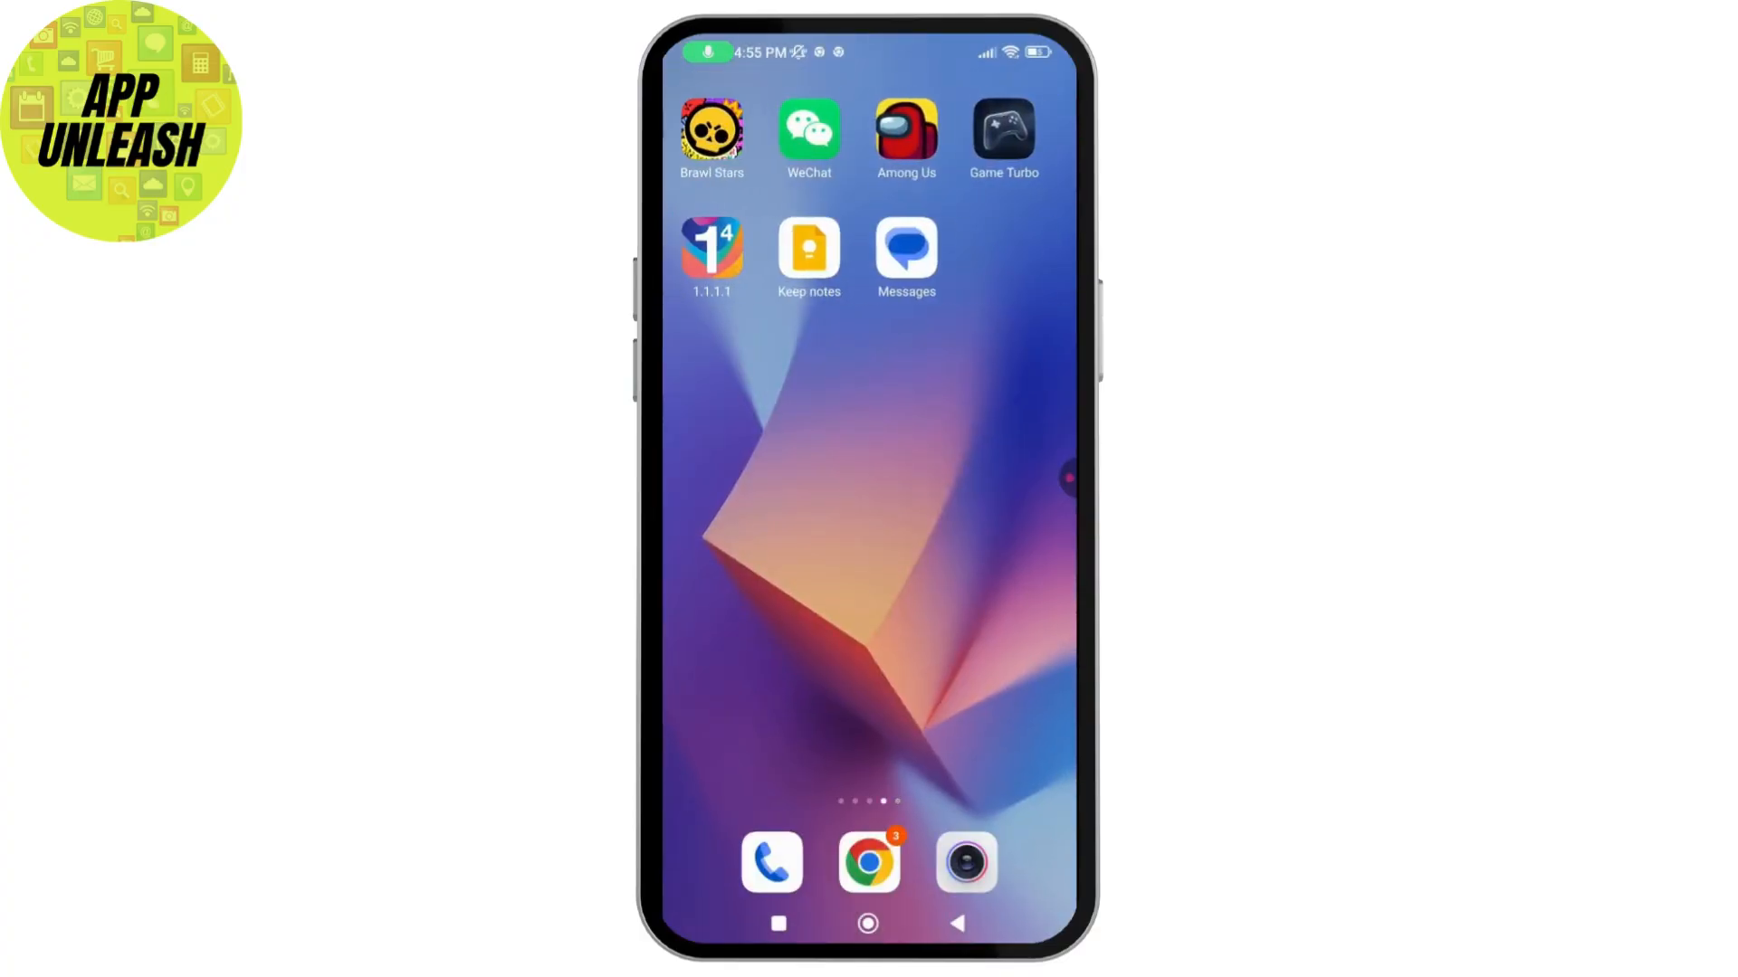
Open Chrome to the wotaku.wiki extensions guide listing extension repos.
{"action": "left_click", "coordinate": [868, 863]}
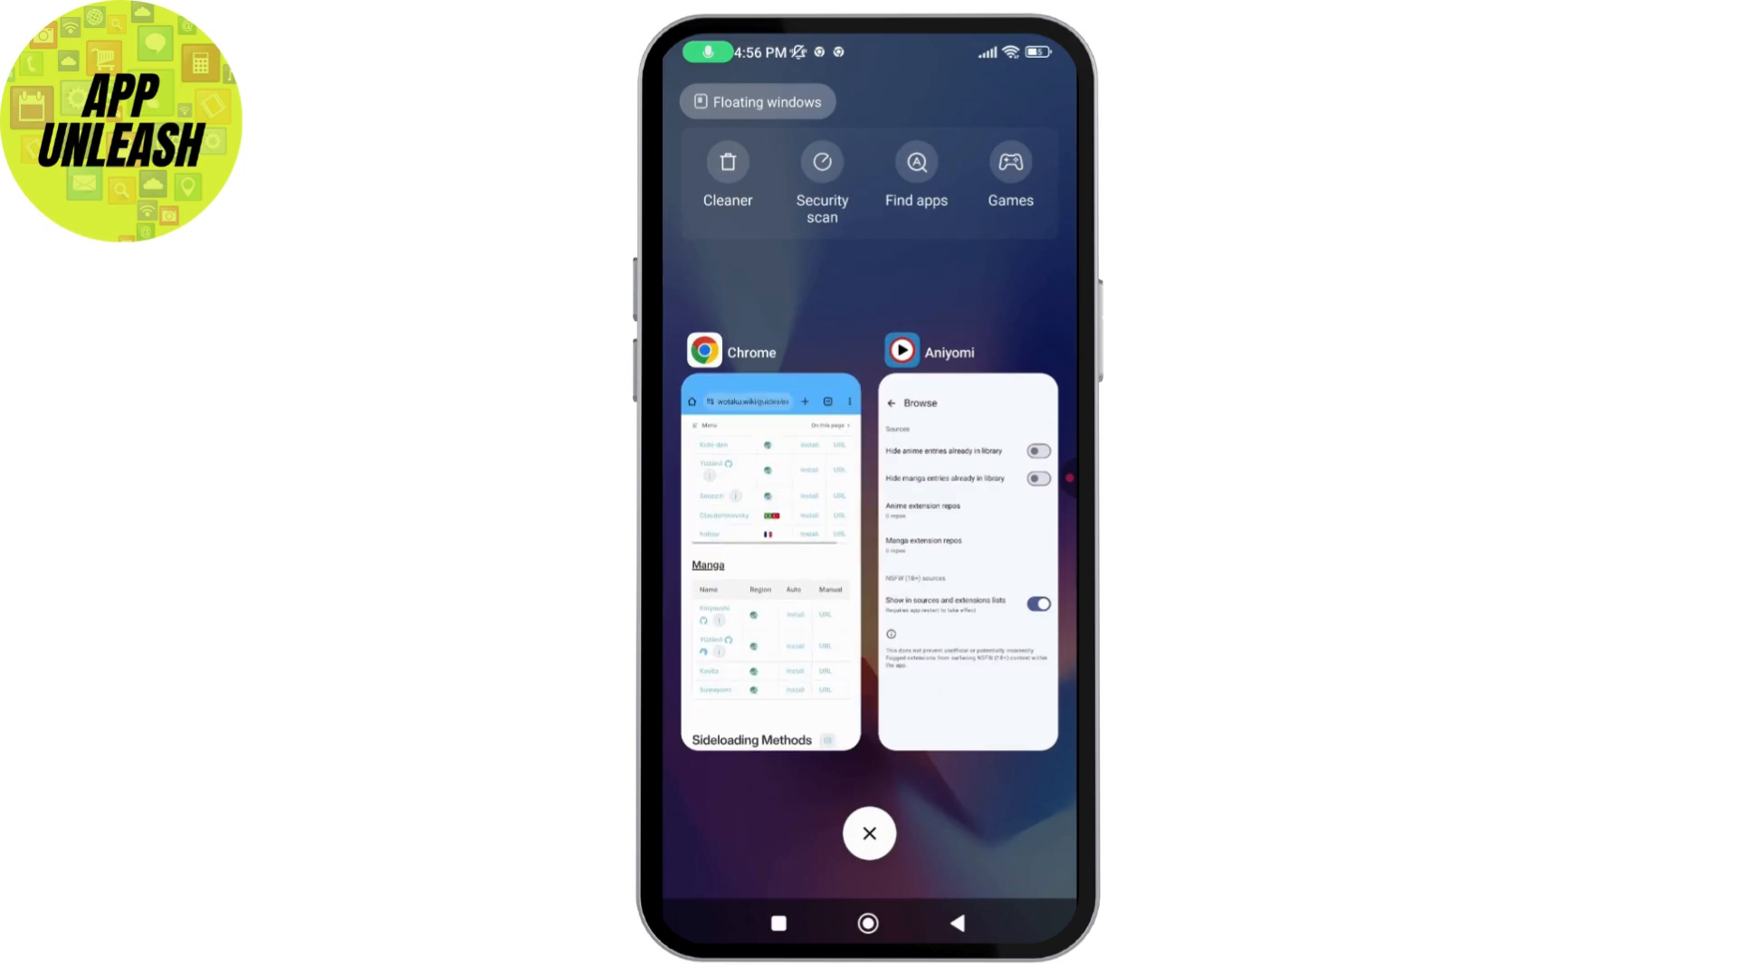
Switch to Aniyomi's Browse settings, then back to the guide's Manga repo table.
{"action": "left_click", "coordinate": [966, 565]}
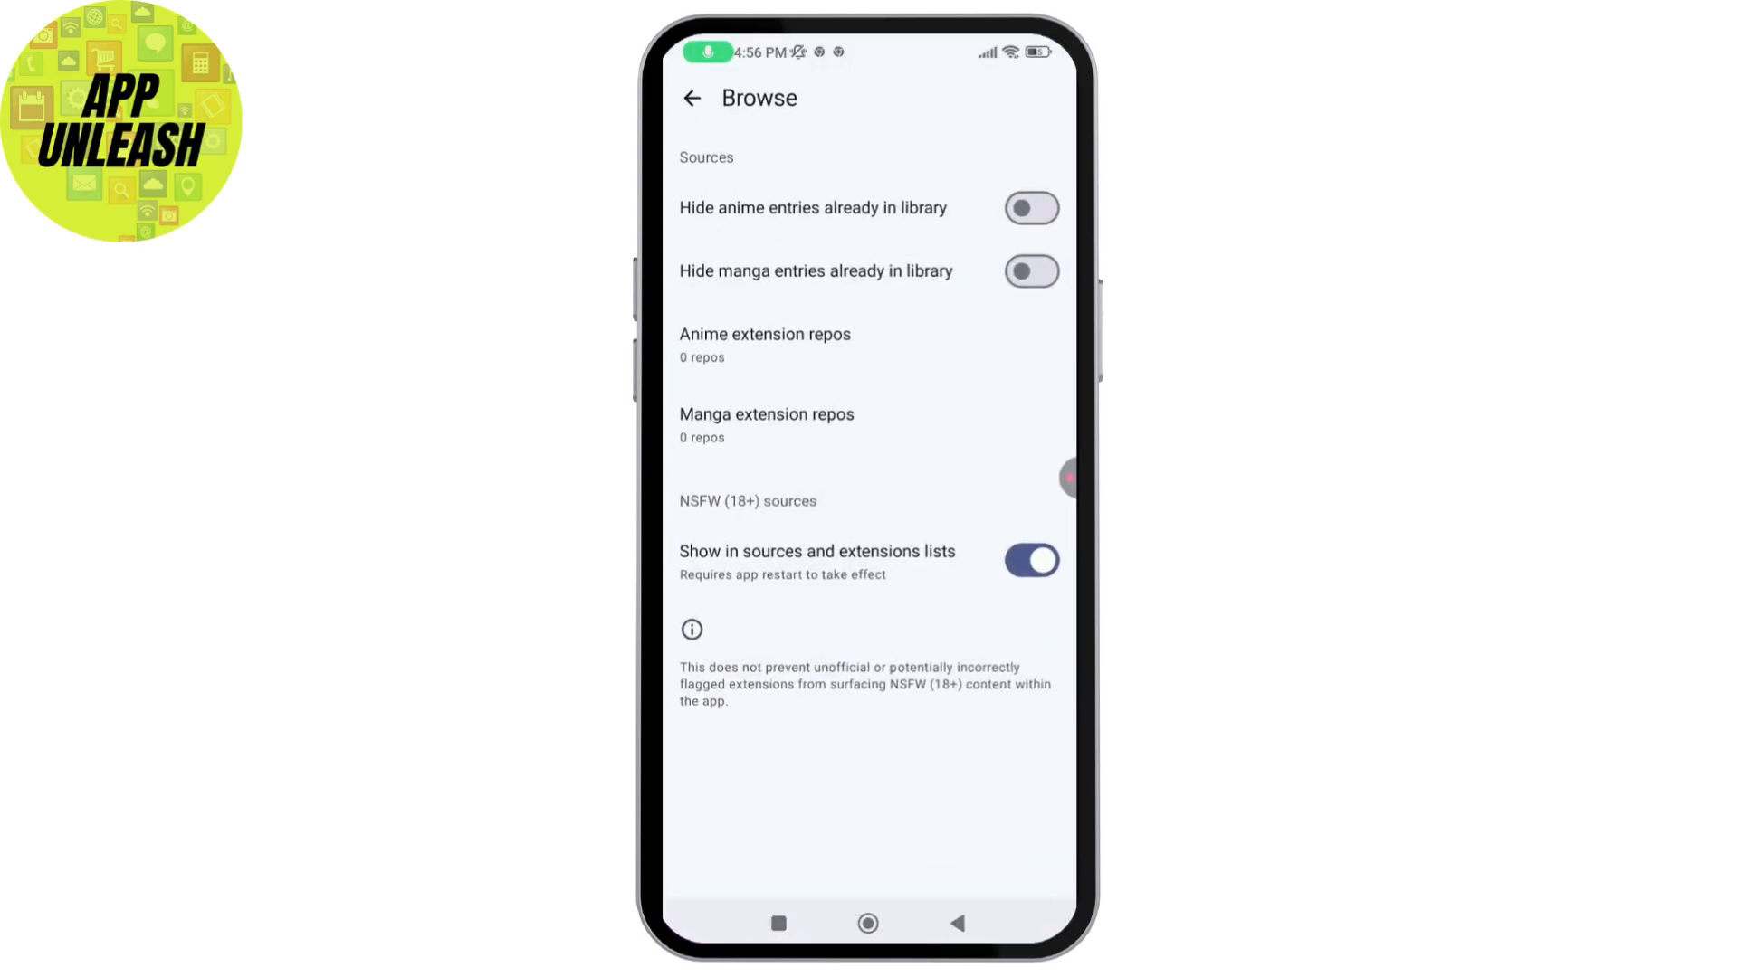
{"action": "left_click", "coordinate": [764, 343]}
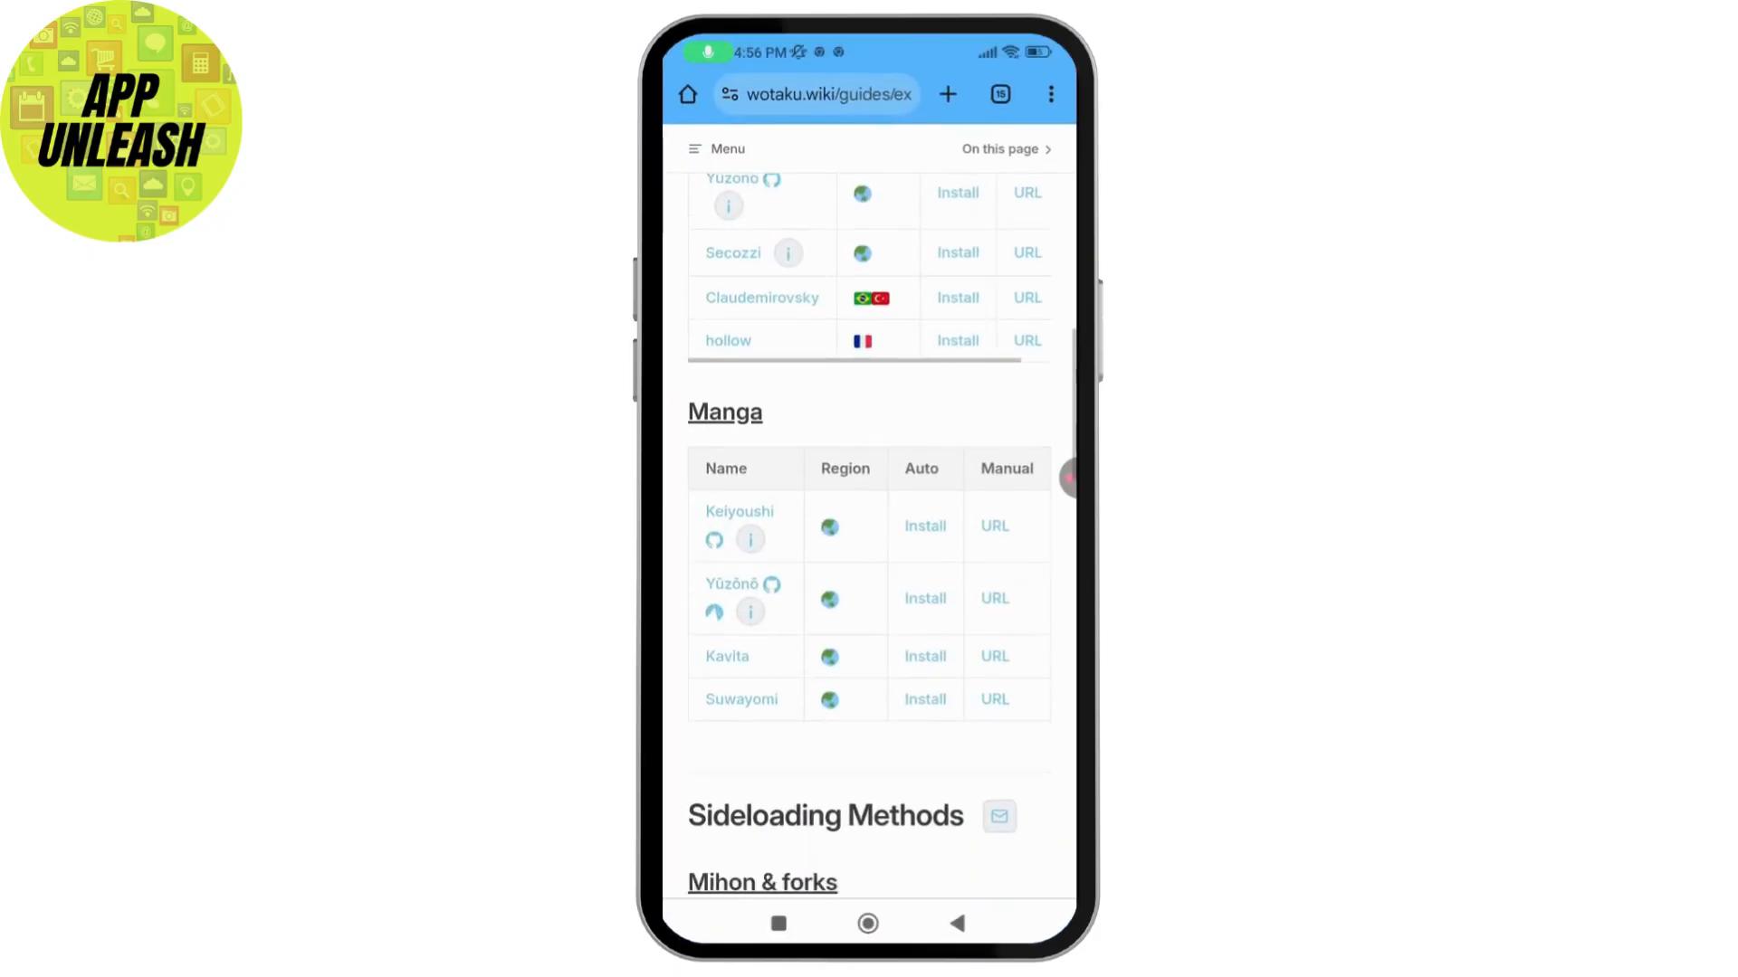
{"action": "scroll", "scroll_direction": "down", "scroll_amount": 3}
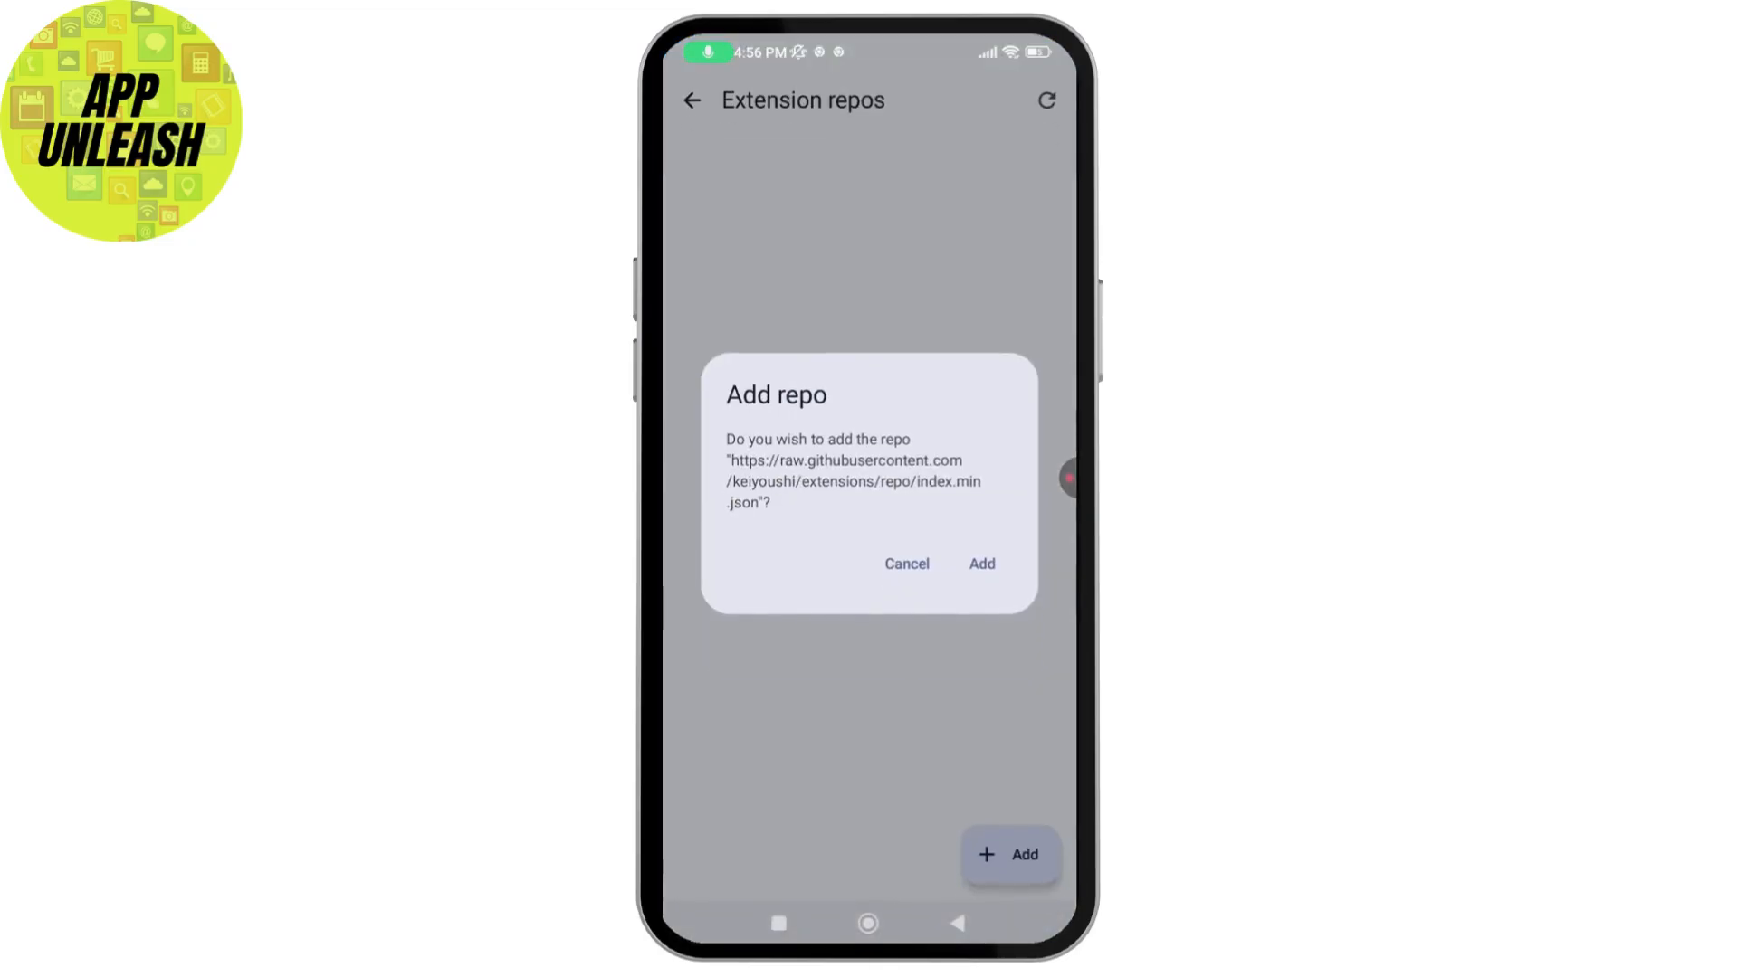
Add the Keiyoushi manga repo to Aniyomi, then return to Aniyomi from Recents.
{"action": "left_click", "coordinate": [979, 563]}
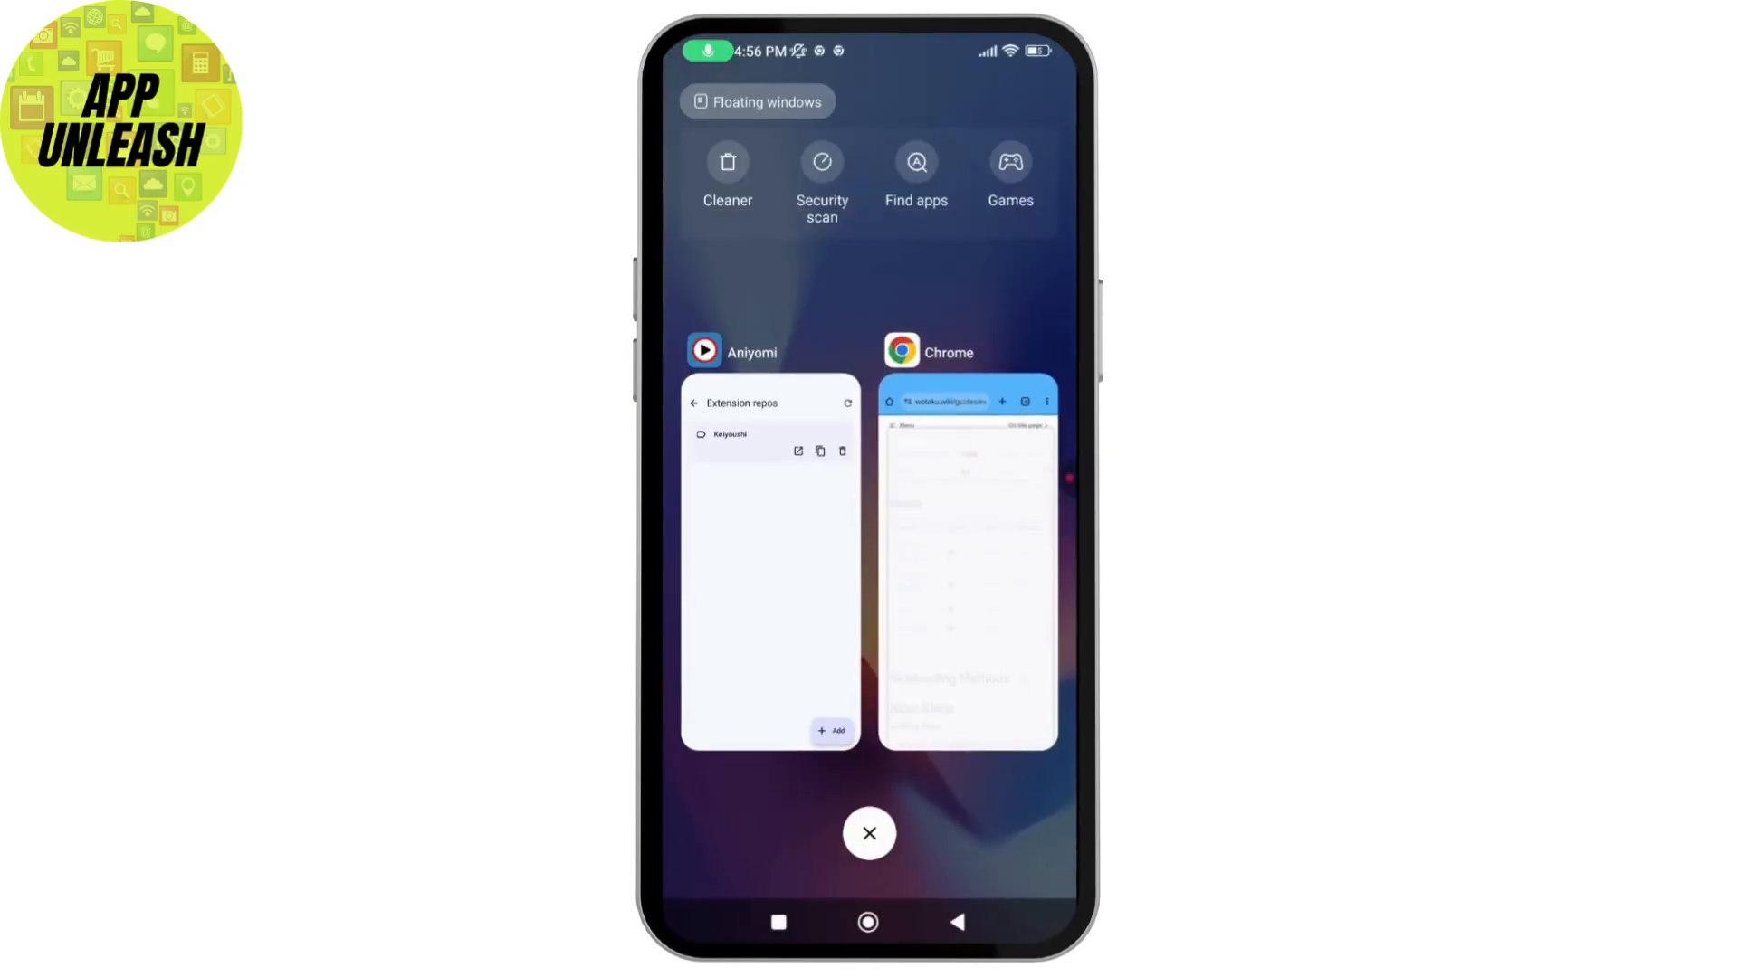
{"action": "left_click", "coordinate": [769, 565]}
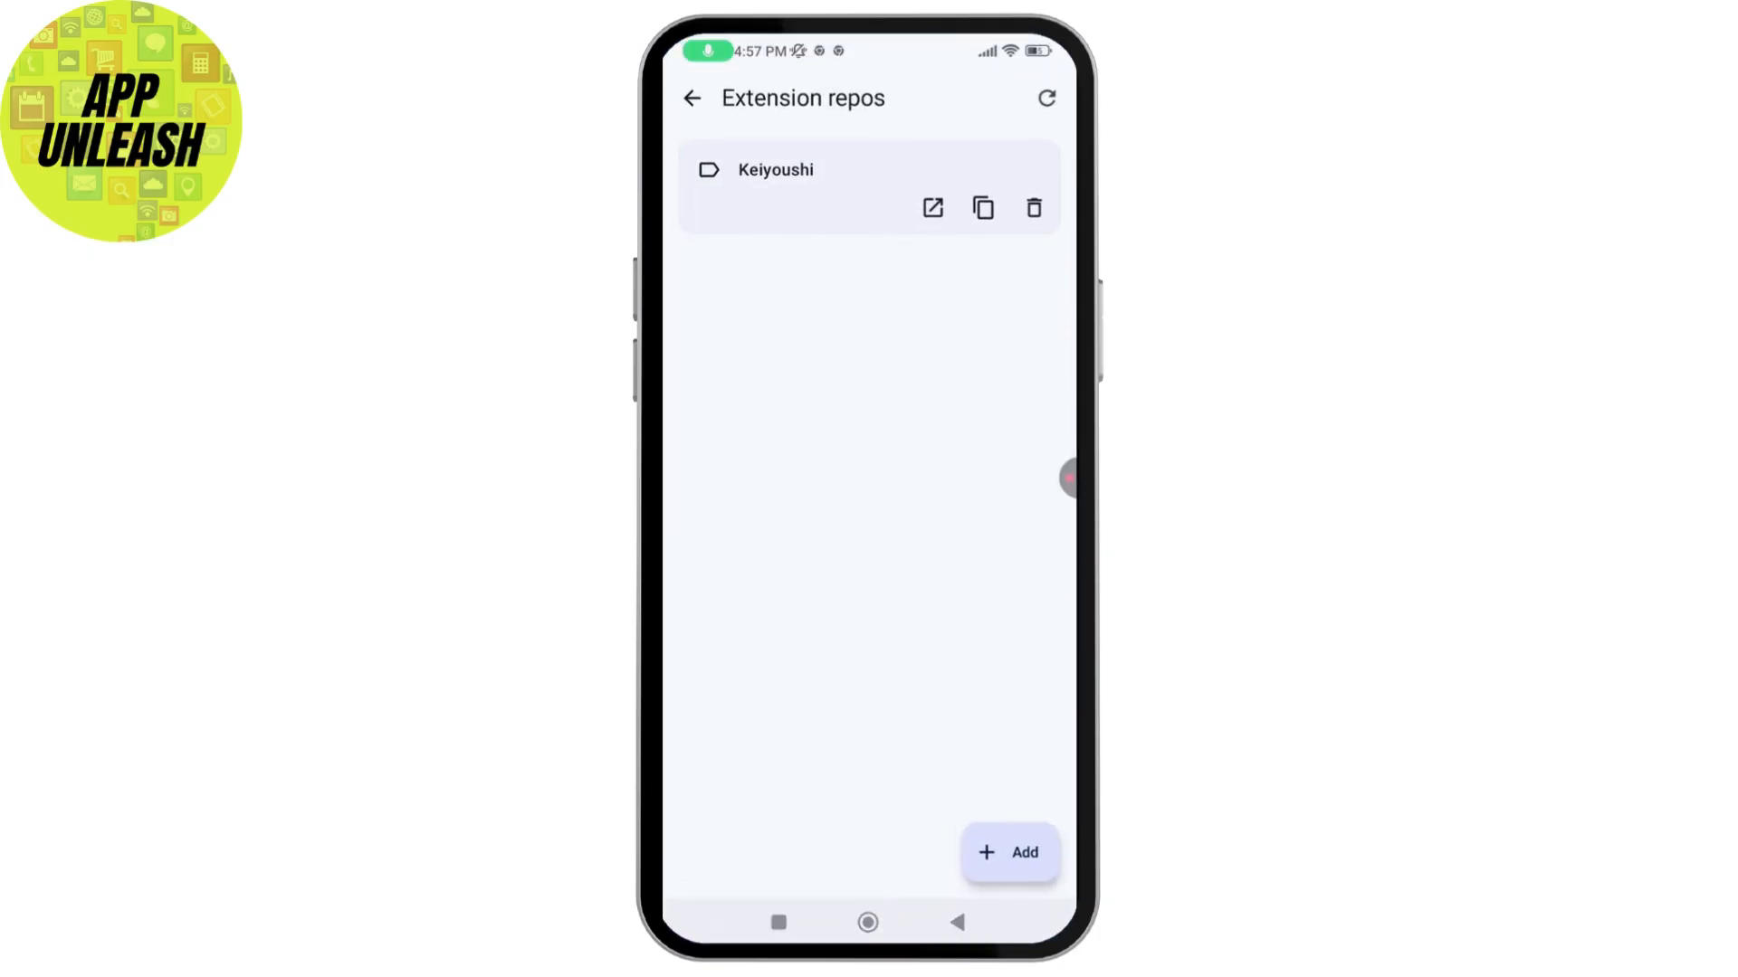
Confirm Browse settings show 1 manga extension repo, then return to the main Settings list.
{"action": "left_click", "coordinate": [692, 98]}
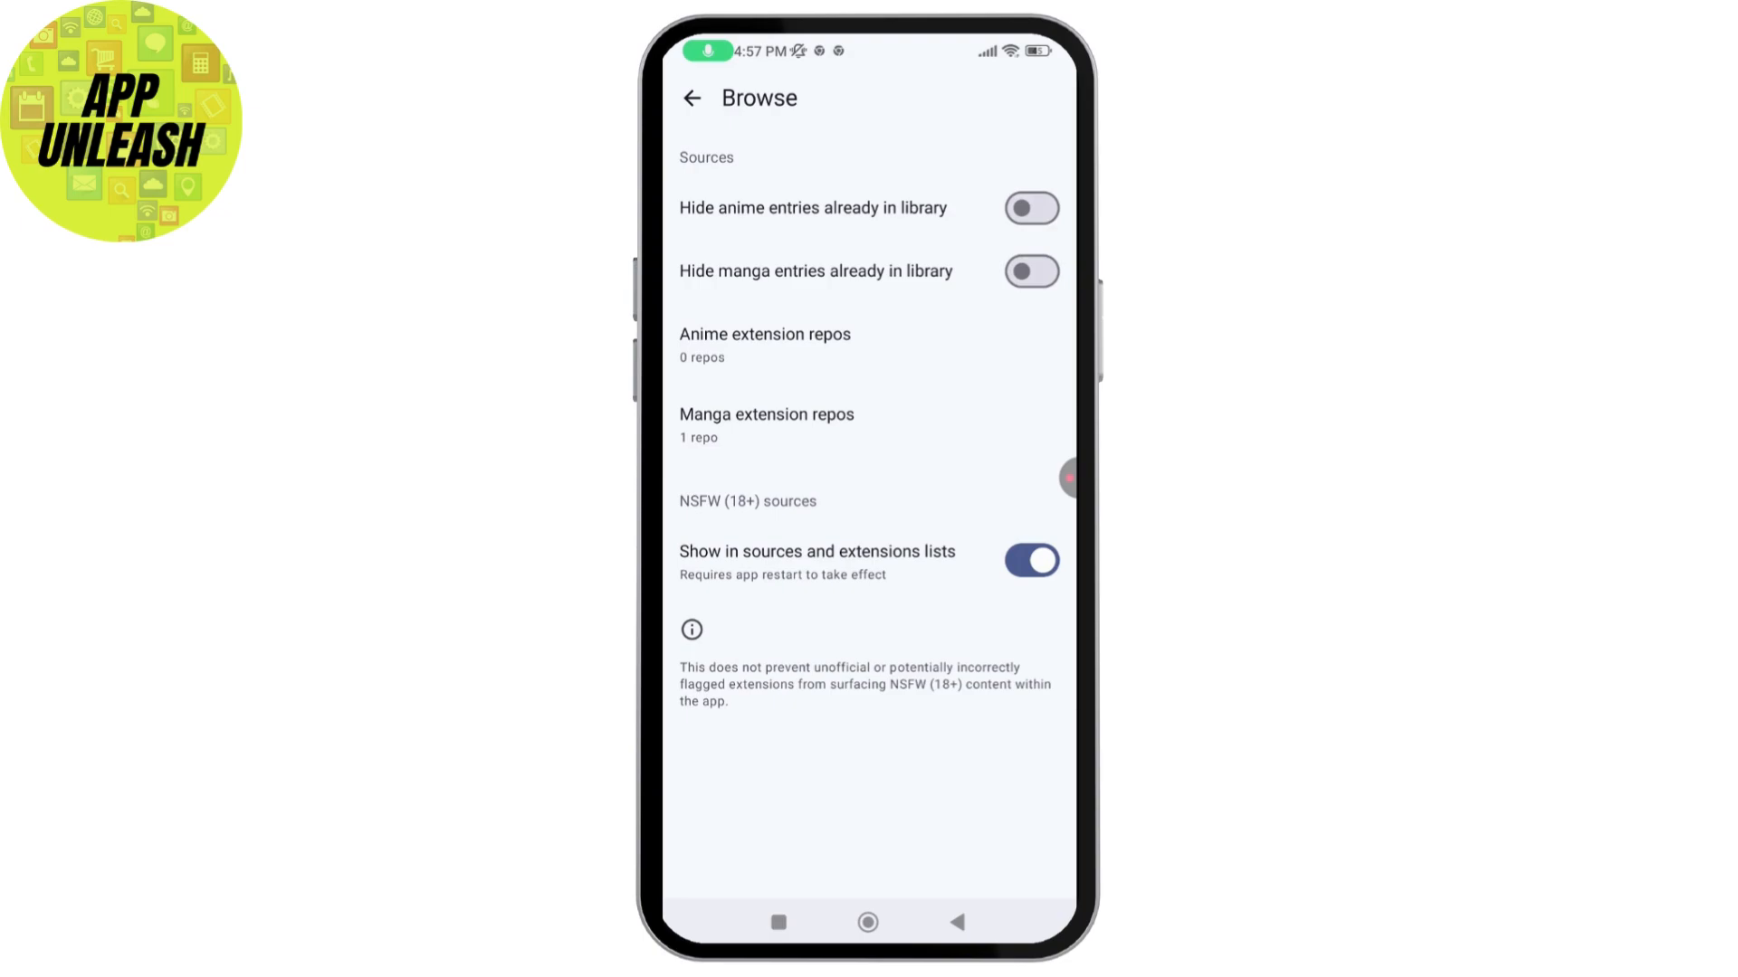
{"action": "left_click", "coordinate": [689, 98]}
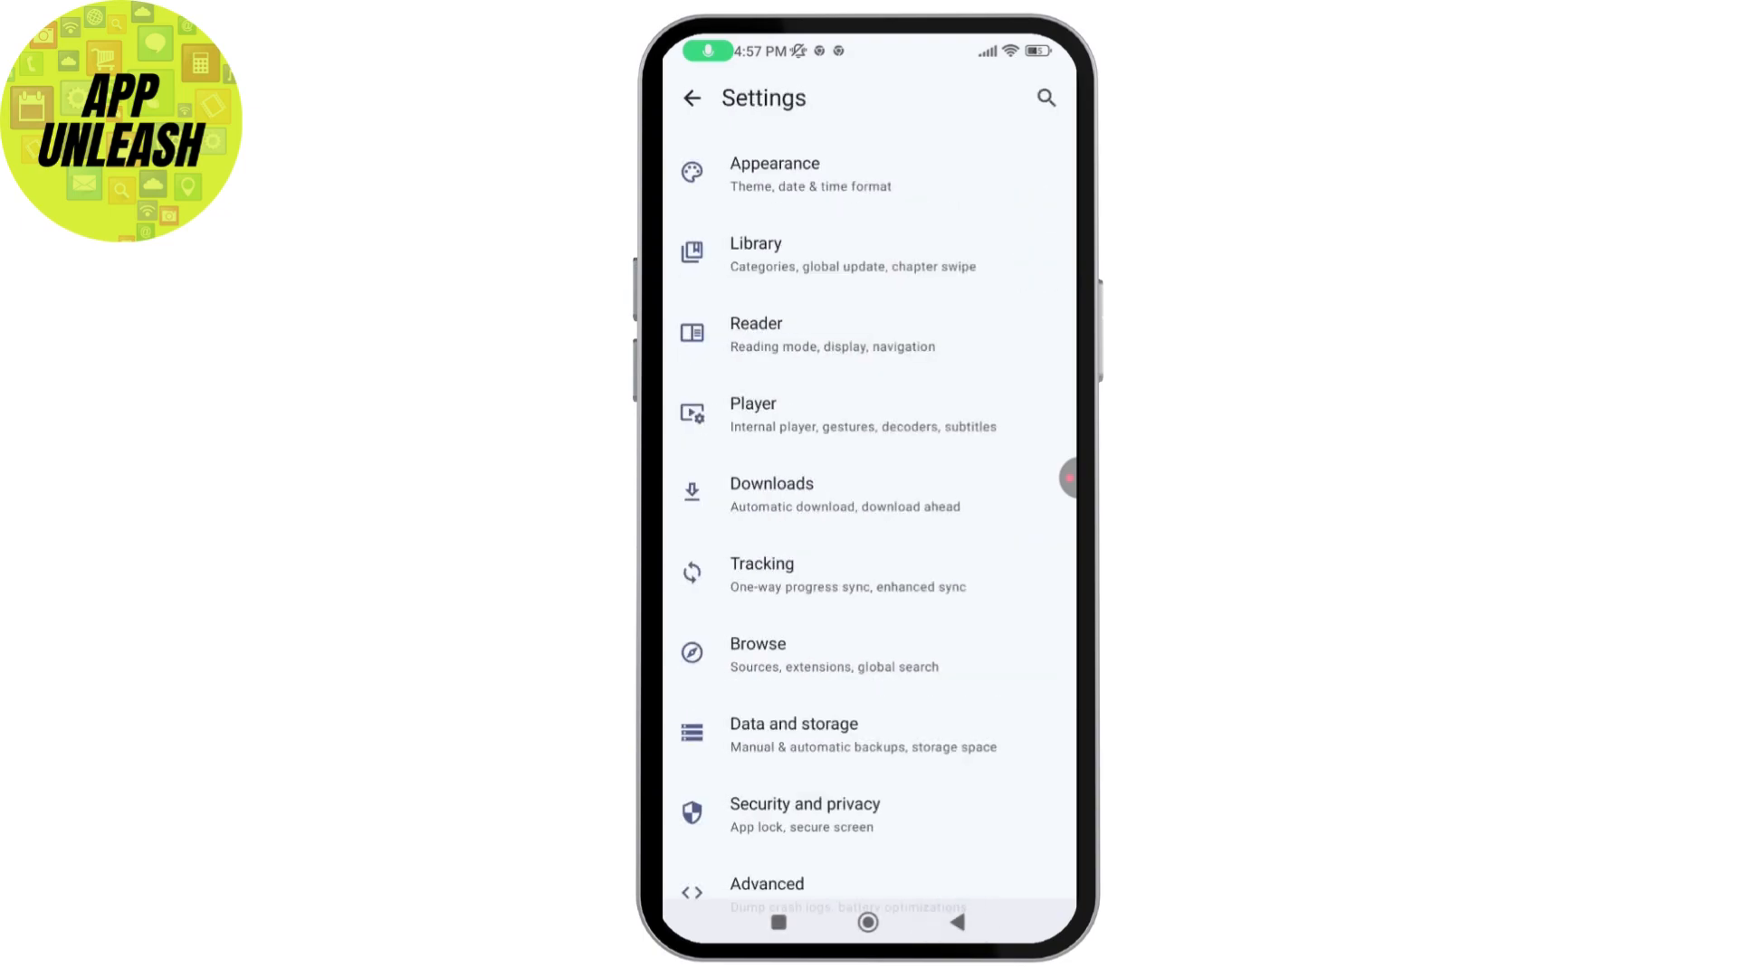